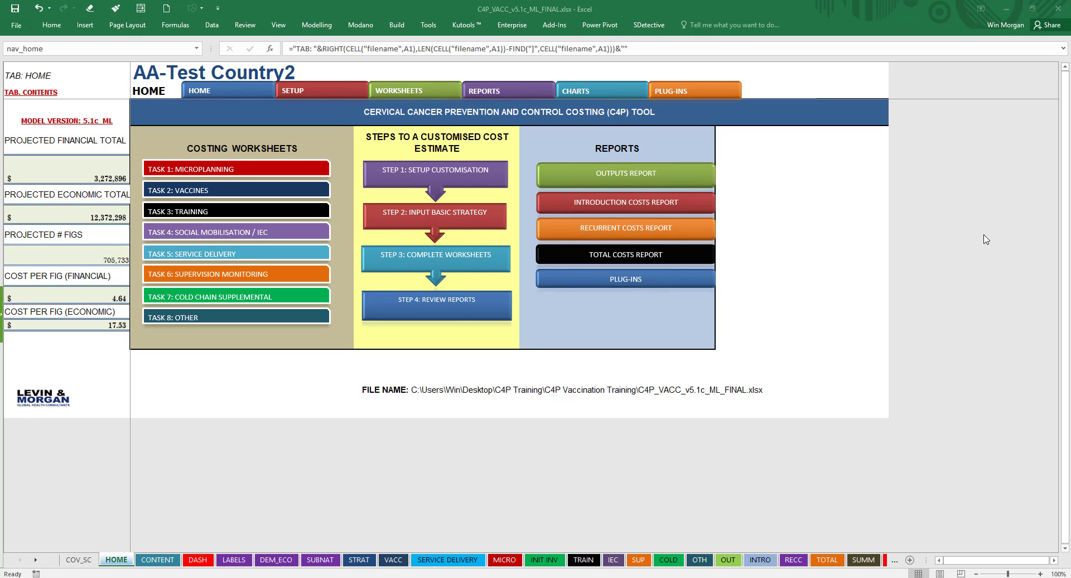
{"action": "mouse_move", "coordinate": [971, 253]}
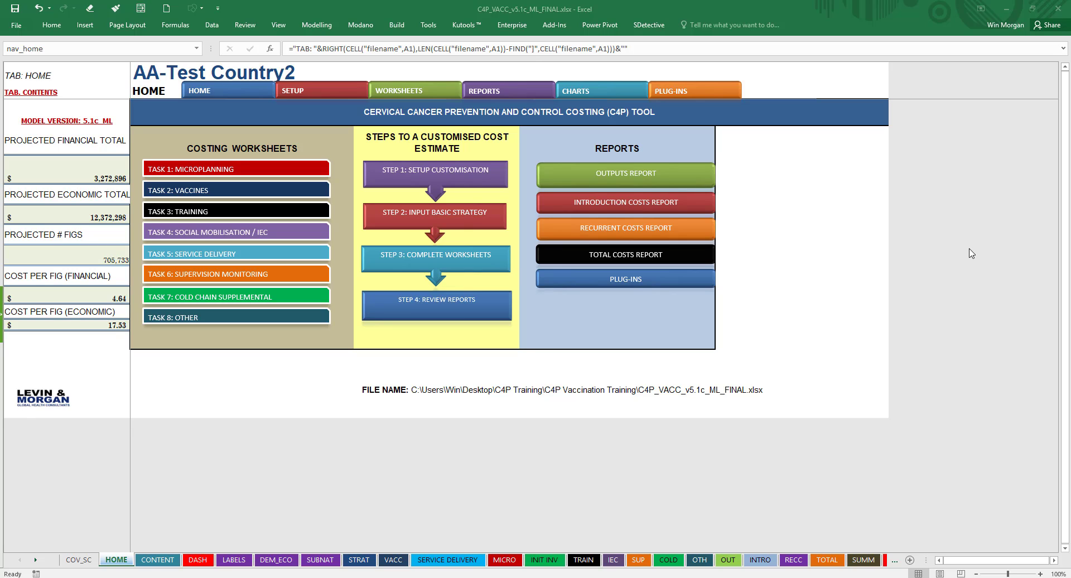
{"action": "mouse_move", "coordinate": [947, 268]}
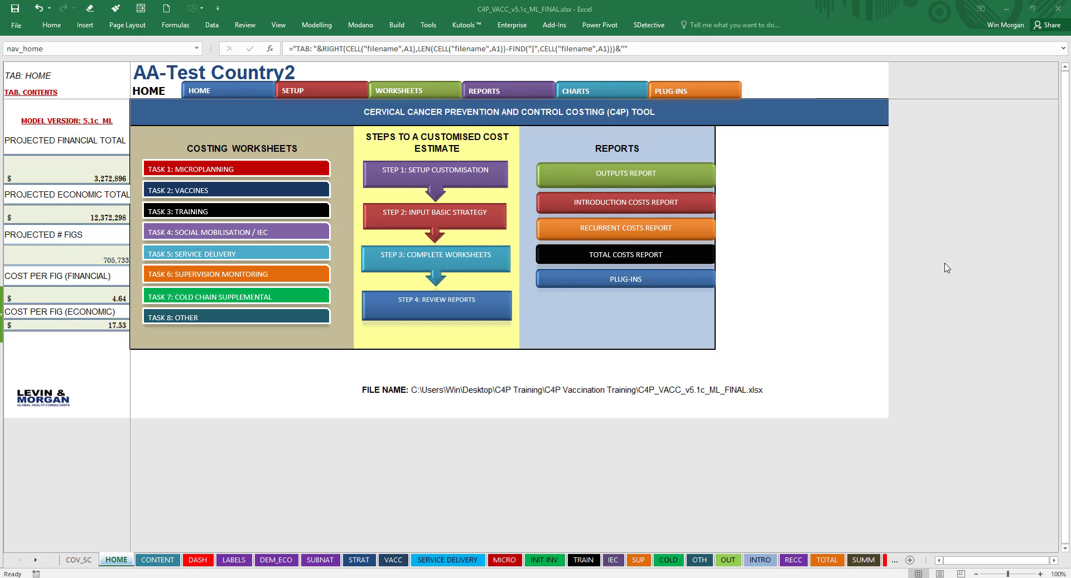
{"action": "mouse_move", "coordinate": [996, 265]}
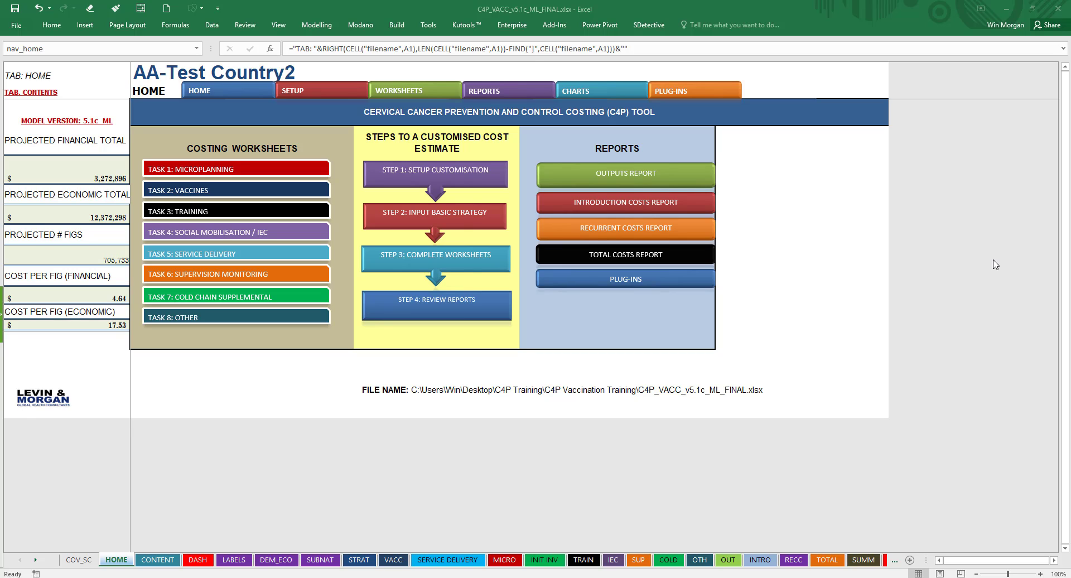
{"action": "mouse_move", "coordinate": [896, 201]}
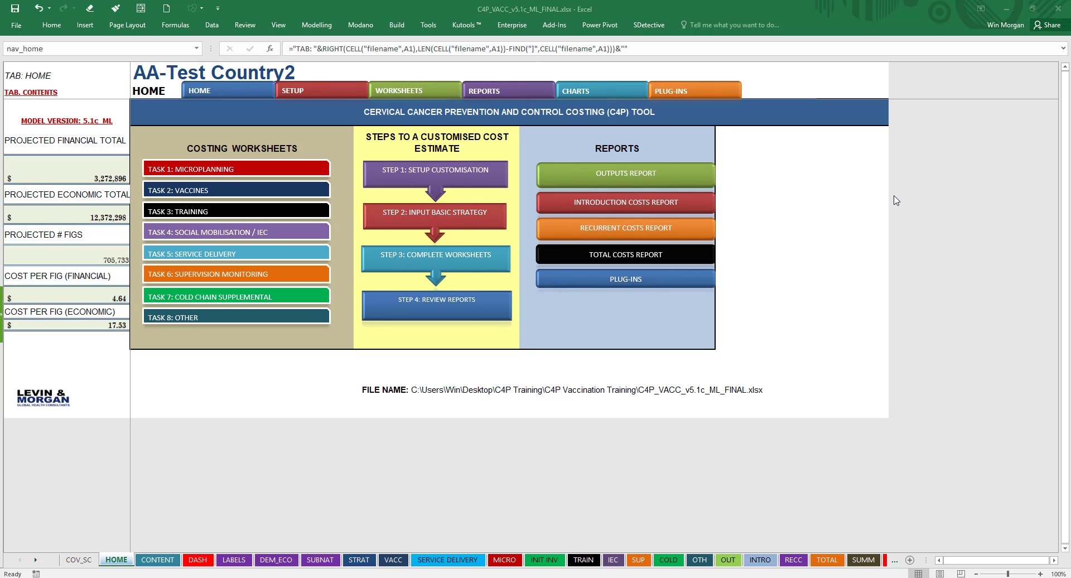
{"action": "mouse_move", "coordinate": [997, 128]}
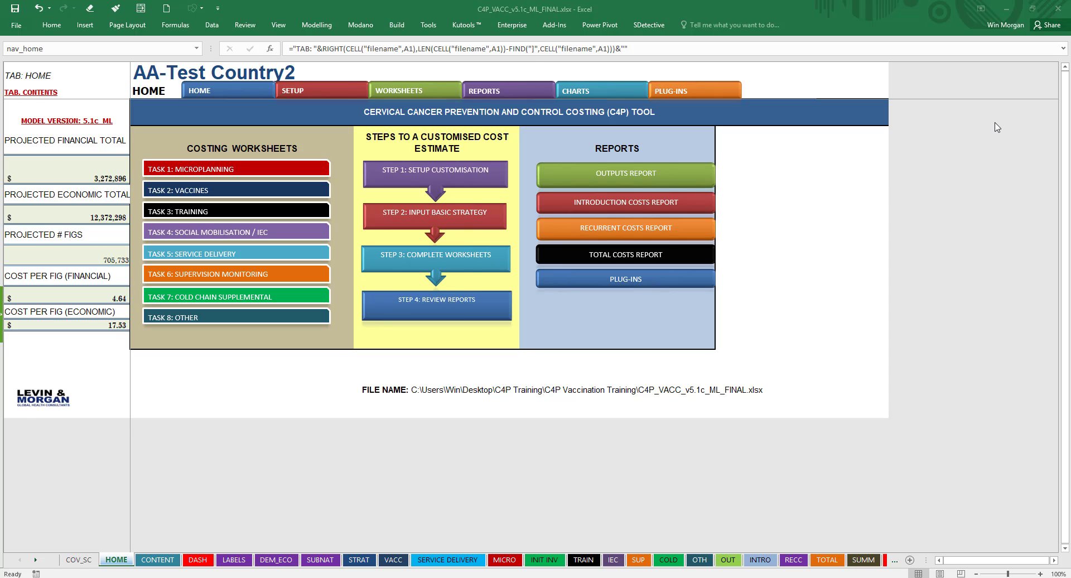
{"action": "mouse_move", "coordinate": [964, 163]}
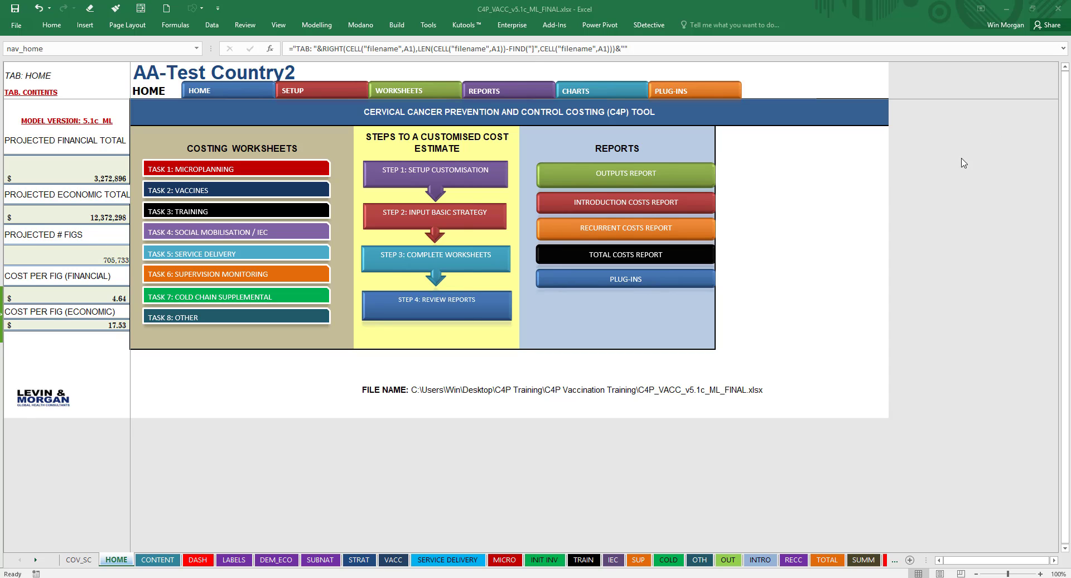
{"action": "mouse_move", "coordinate": [1030, 151]}
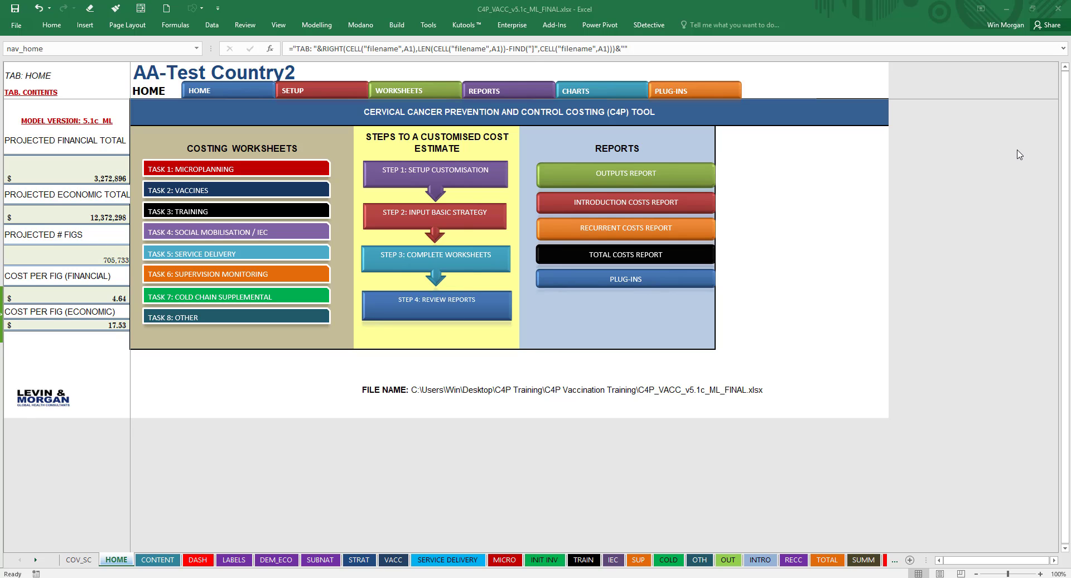
{"action": "mouse_move", "coordinate": [1014, 153]}
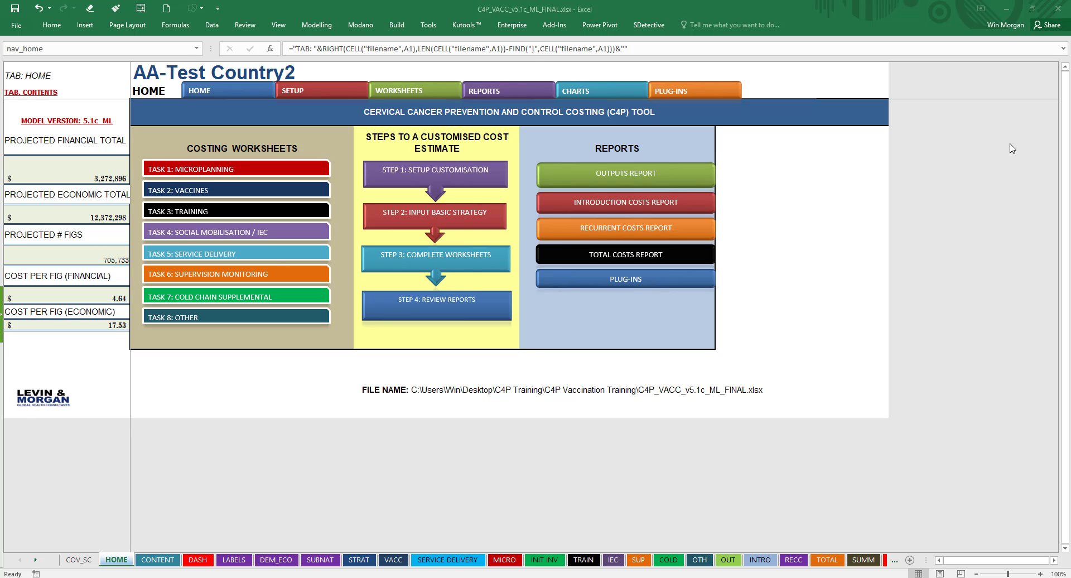
{"action": "mouse_move", "coordinate": [1037, 151]}
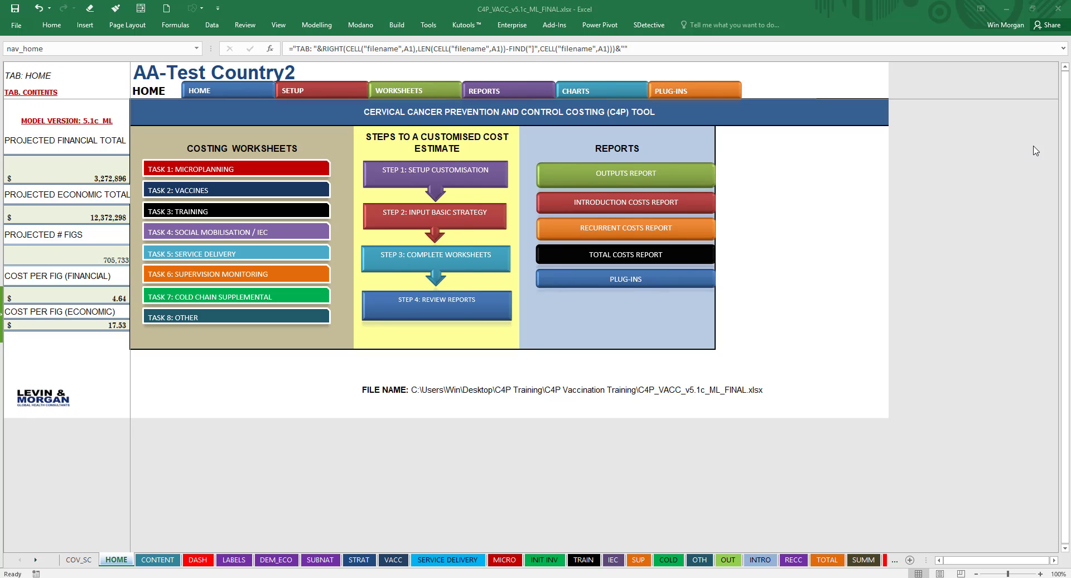
{"action": "mouse_move", "coordinate": [964, 125]}
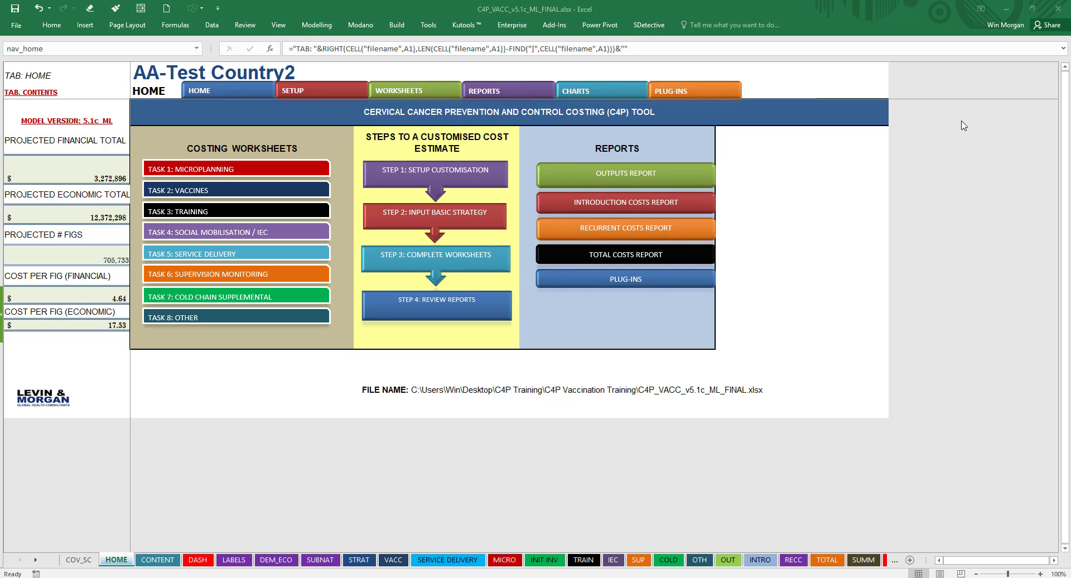
{"action": "mouse_move", "coordinate": [968, 140]}
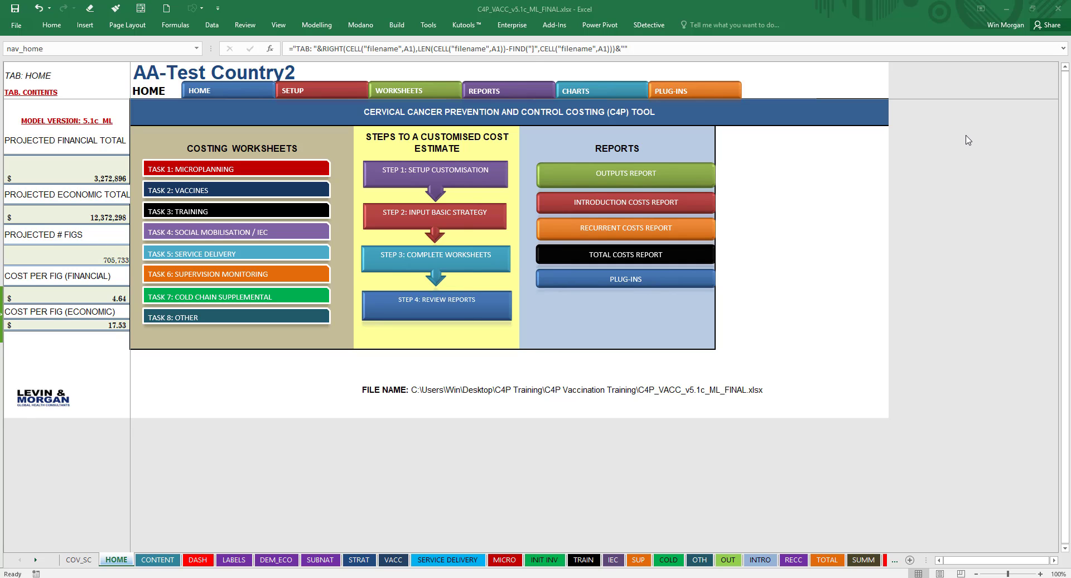
{"action": "mouse_move", "coordinate": [944, 159]}
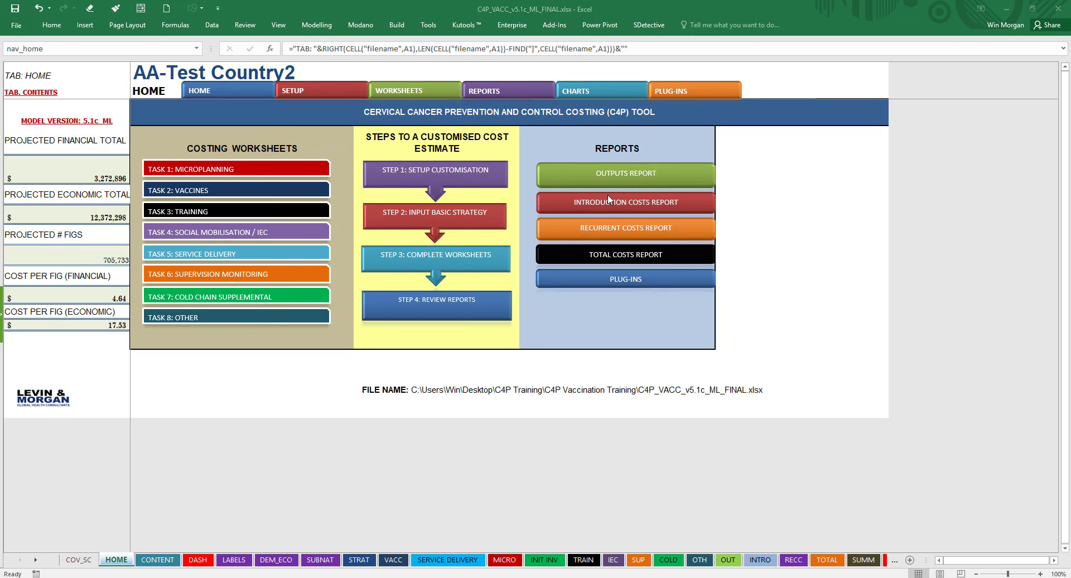
{"action": "mouse_move", "coordinate": [639, 319]}
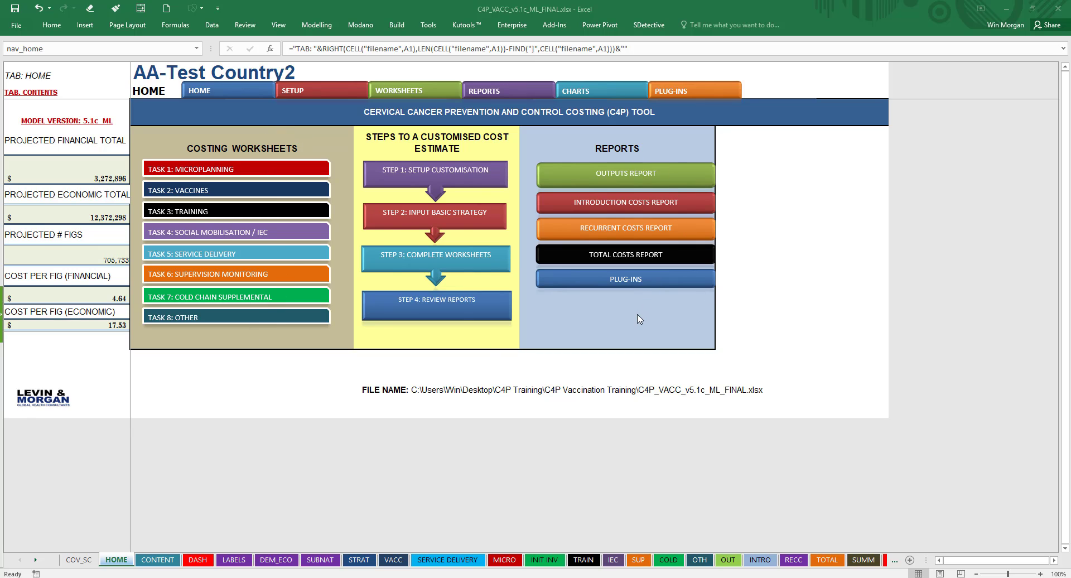
{"action": "mouse_move", "coordinate": [952, 225]}
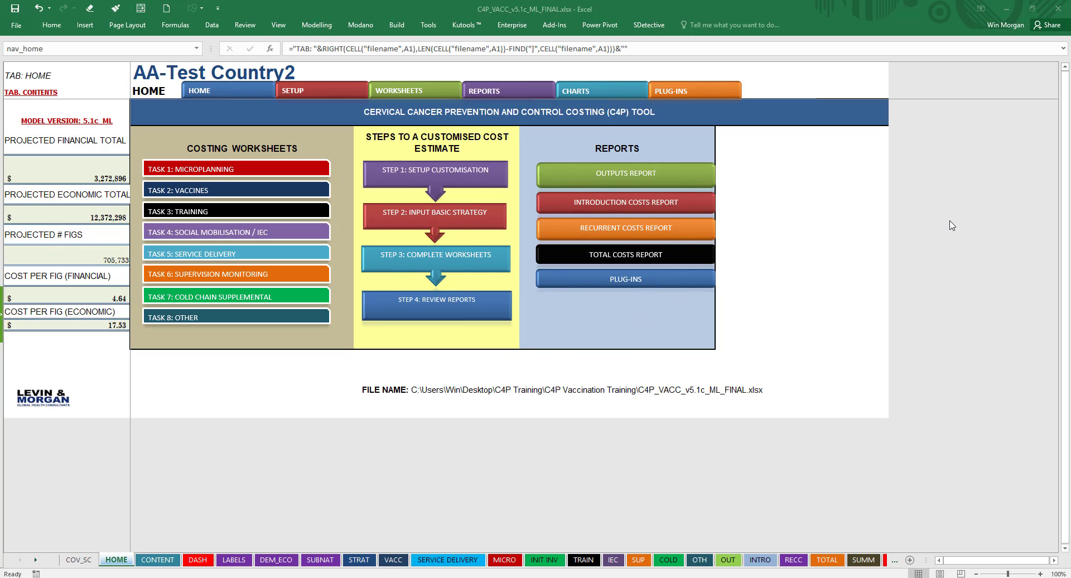
{"action": "mouse_move", "coordinate": [970, 221]}
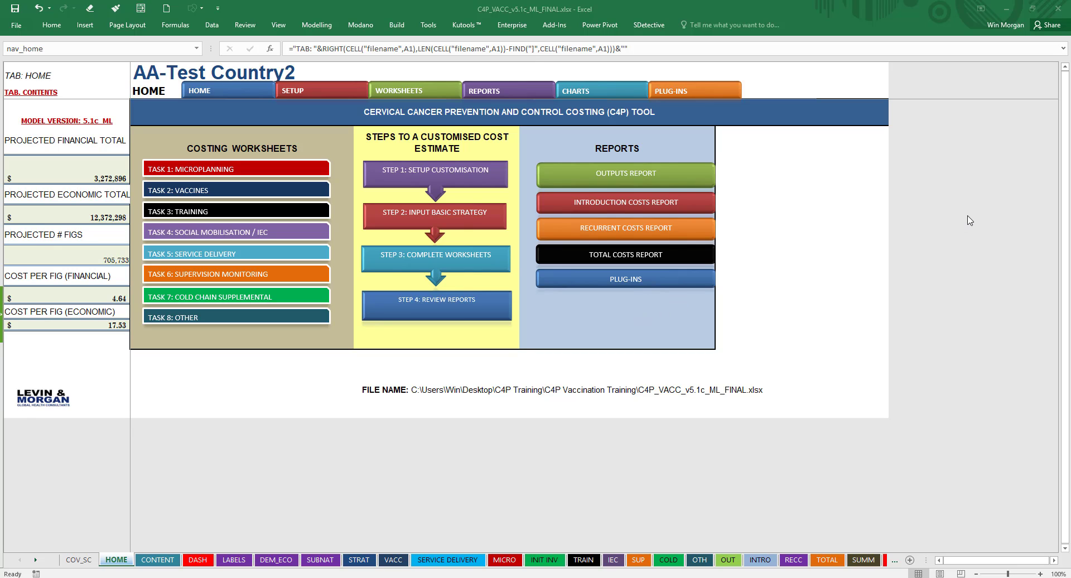
{"action": "mouse_move", "coordinate": [45, 125]}
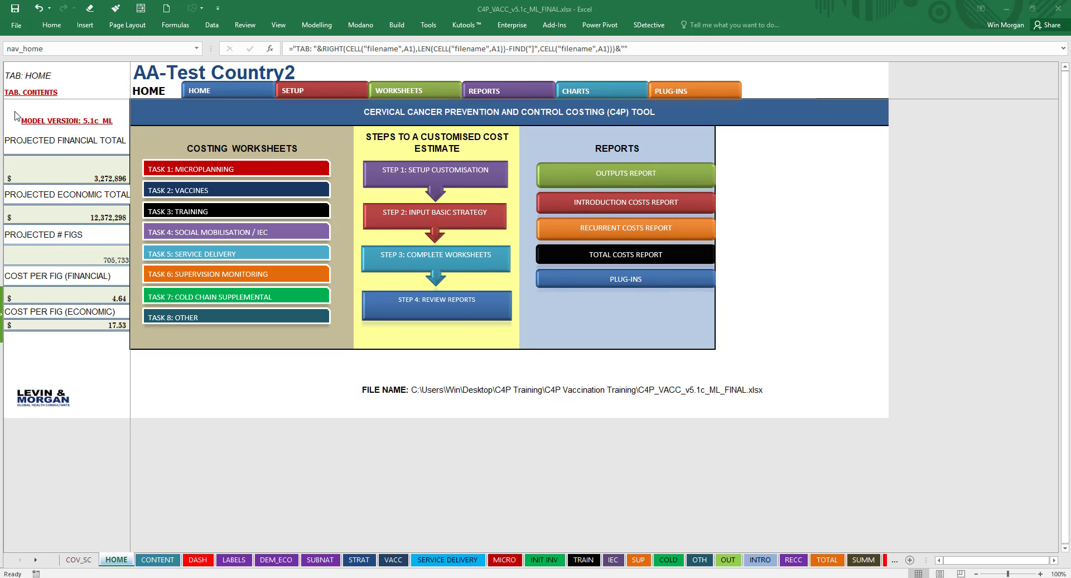
{"action": "mouse_move", "coordinate": [35, 110]}
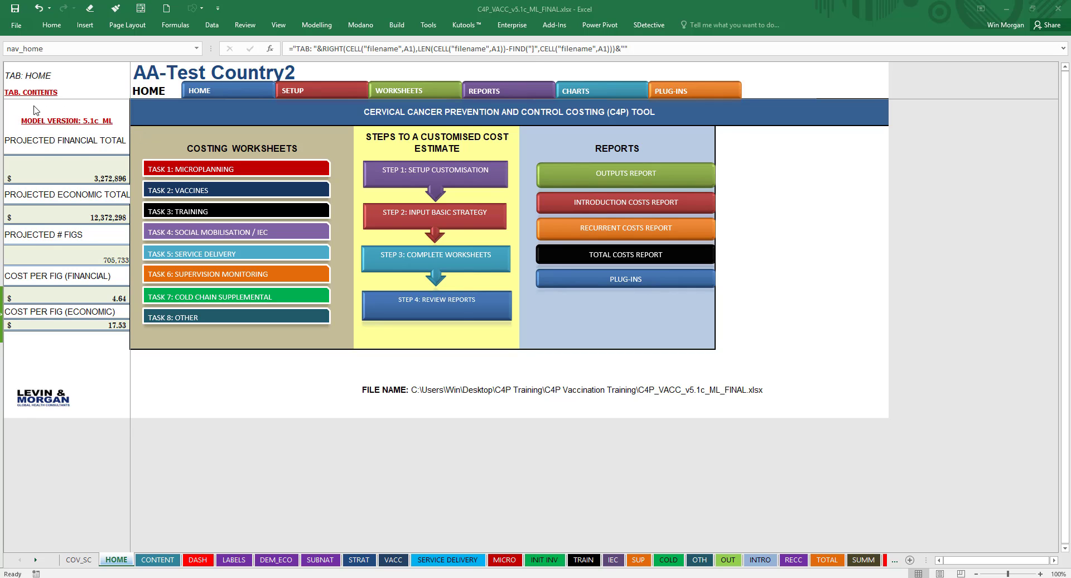
{"action": "mouse_move", "coordinate": [122, 127]}
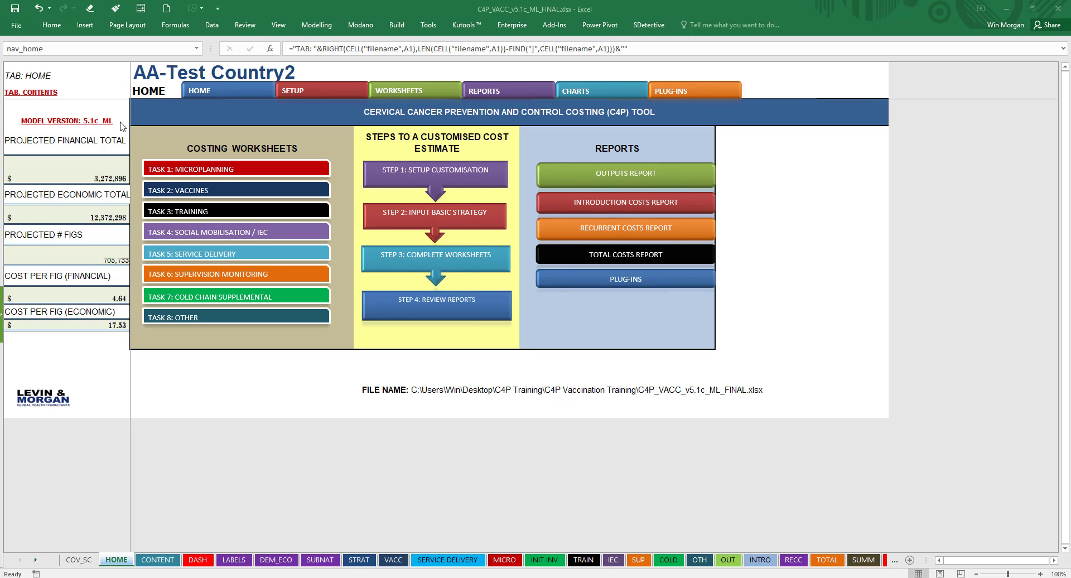
{"action": "mouse_move", "coordinate": [88, 134]}
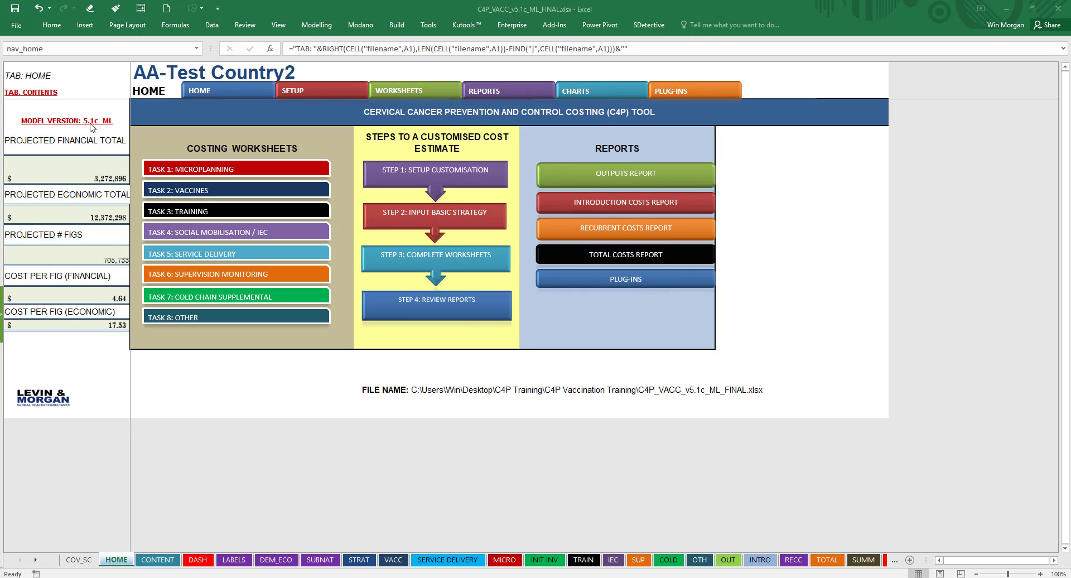
{"action": "mouse_move", "coordinate": [108, 128]}
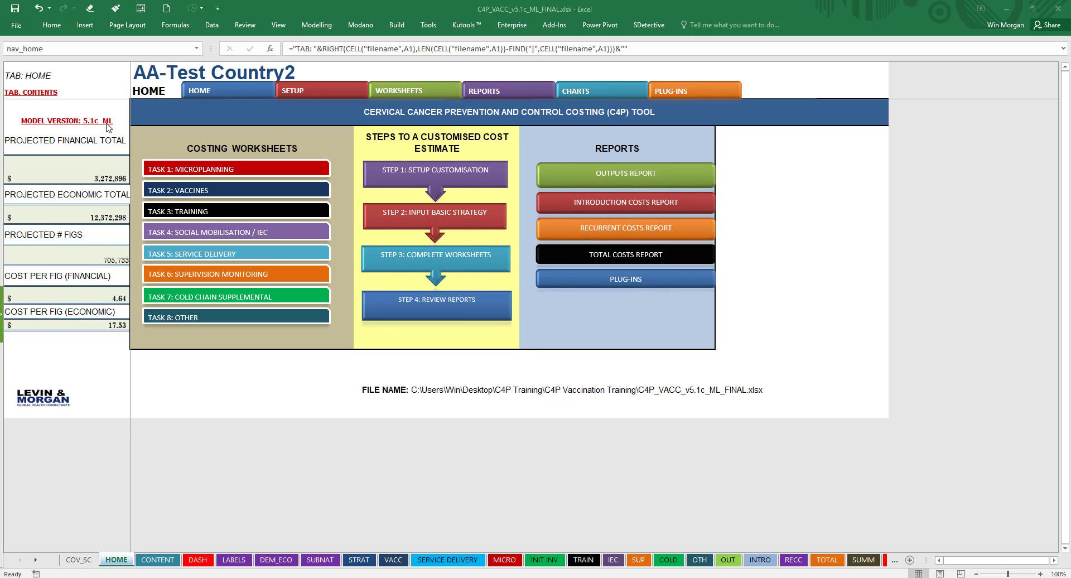
{"action": "mouse_move", "coordinate": [119, 133]}
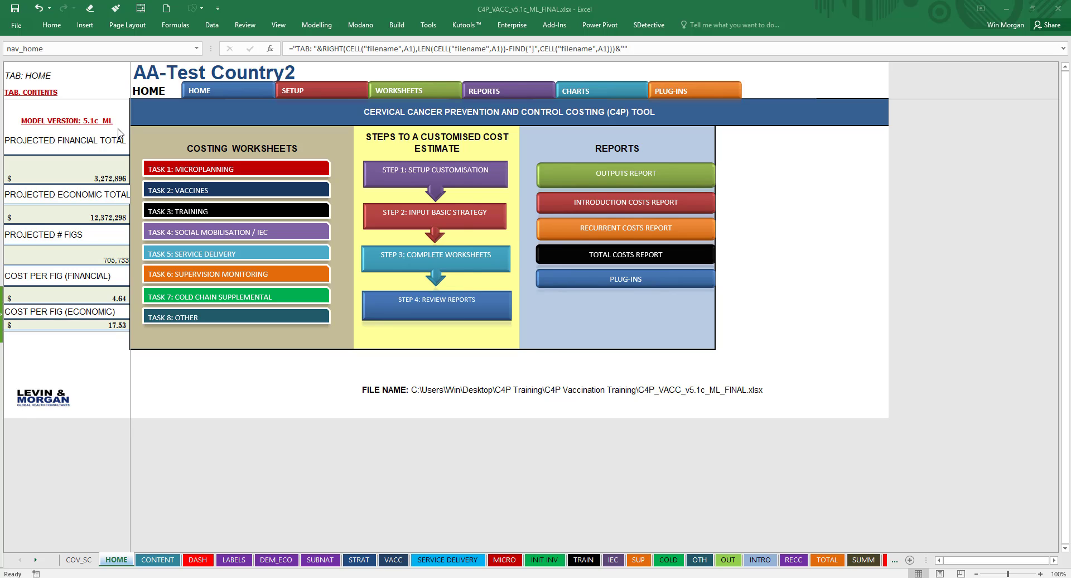
{"action": "mouse_move", "coordinate": [114, 143]}
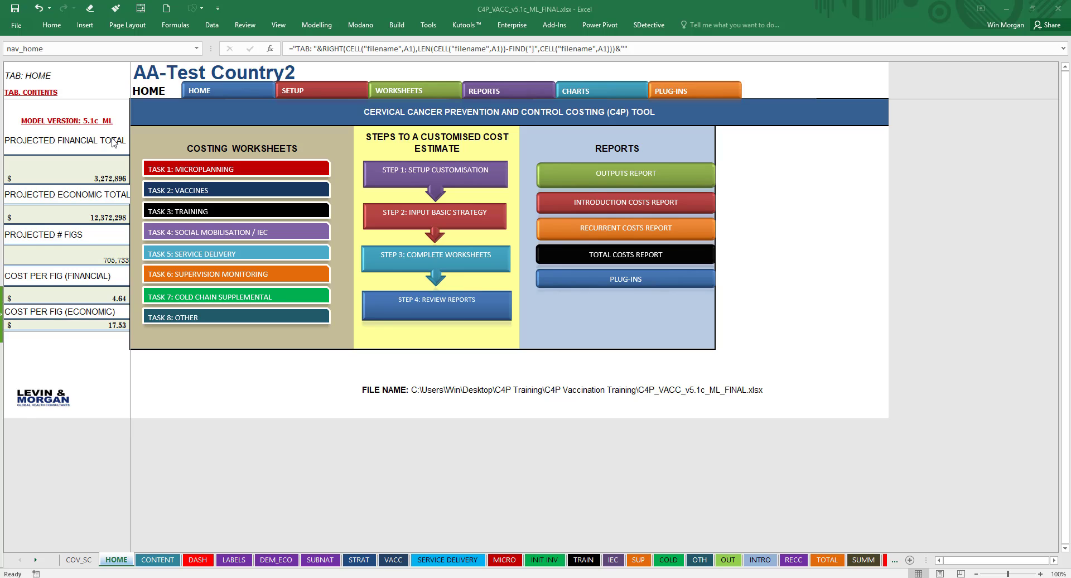
{"action": "mouse_move", "coordinate": [61, 146]}
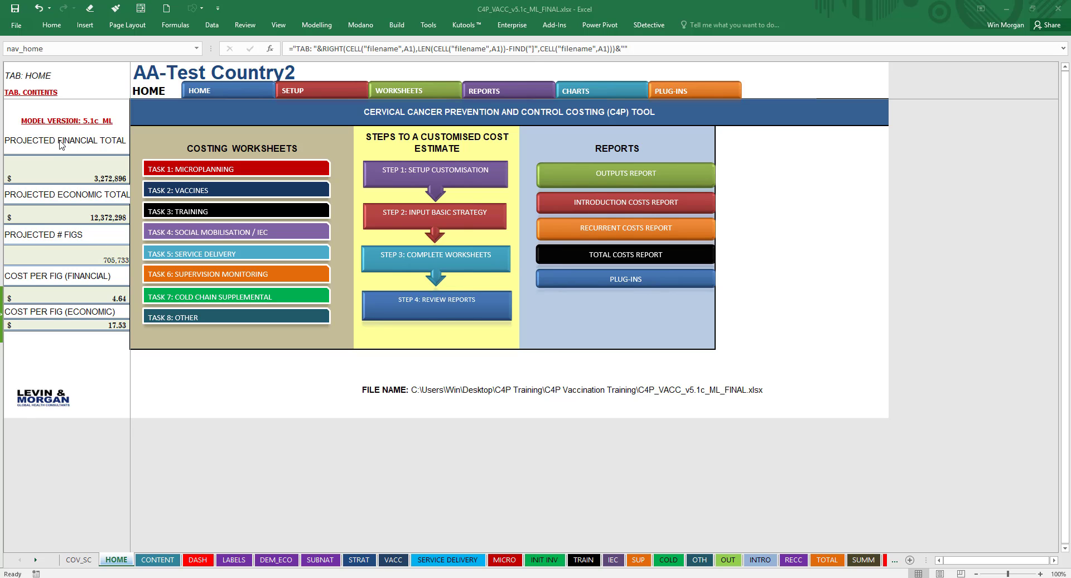
{"action": "mouse_move", "coordinate": [54, 198]}
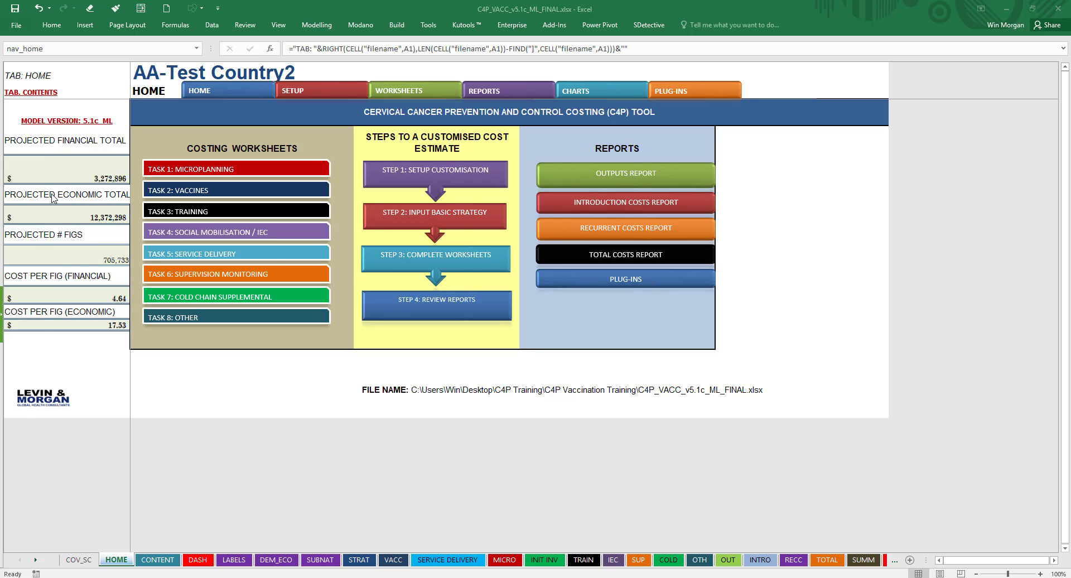
{"action": "mouse_move", "coordinate": [49, 145]}
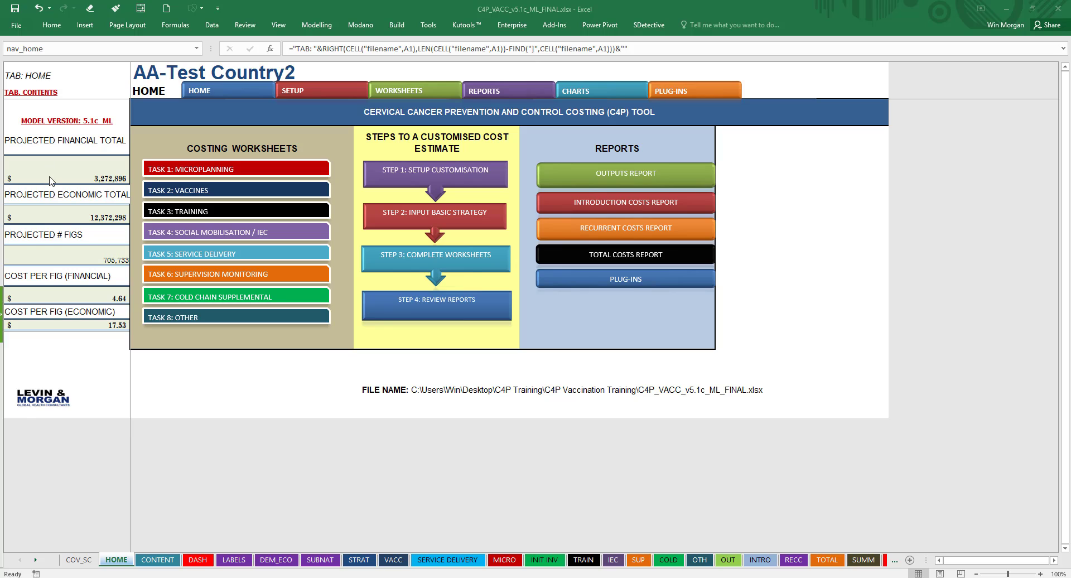
{"action": "mouse_move", "coordinate": [54, 159]}
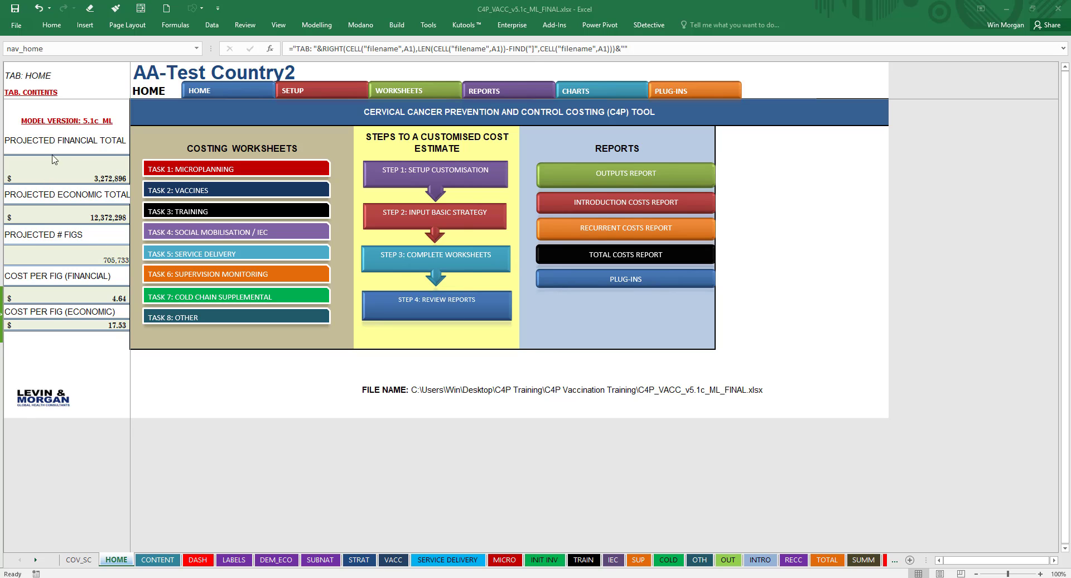
{"action": "mouse_move", "coordinate": [55, 175]}
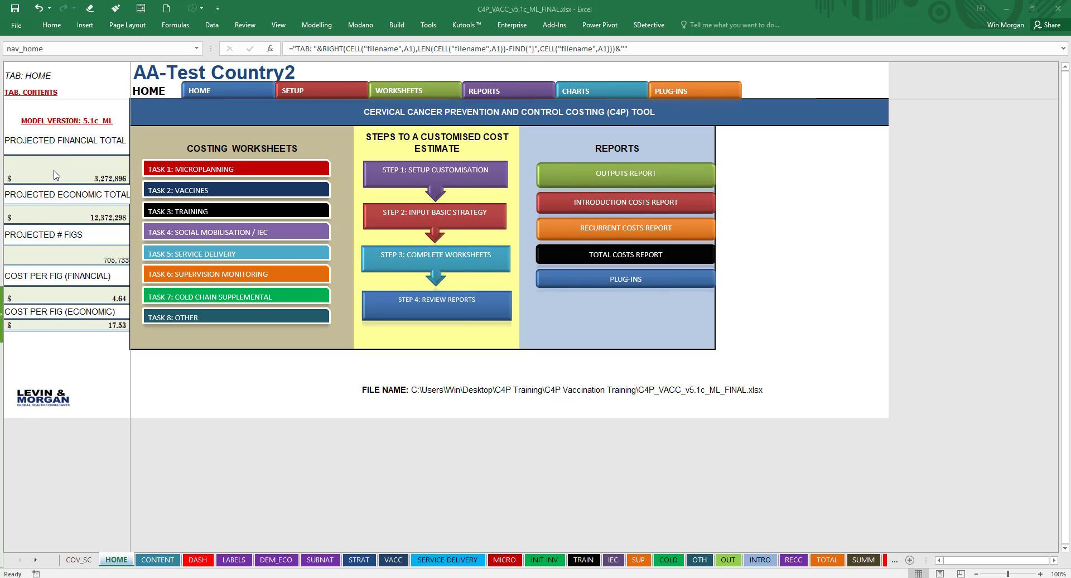
{"action": "mouse_move", "coordinate": [88, 178]}
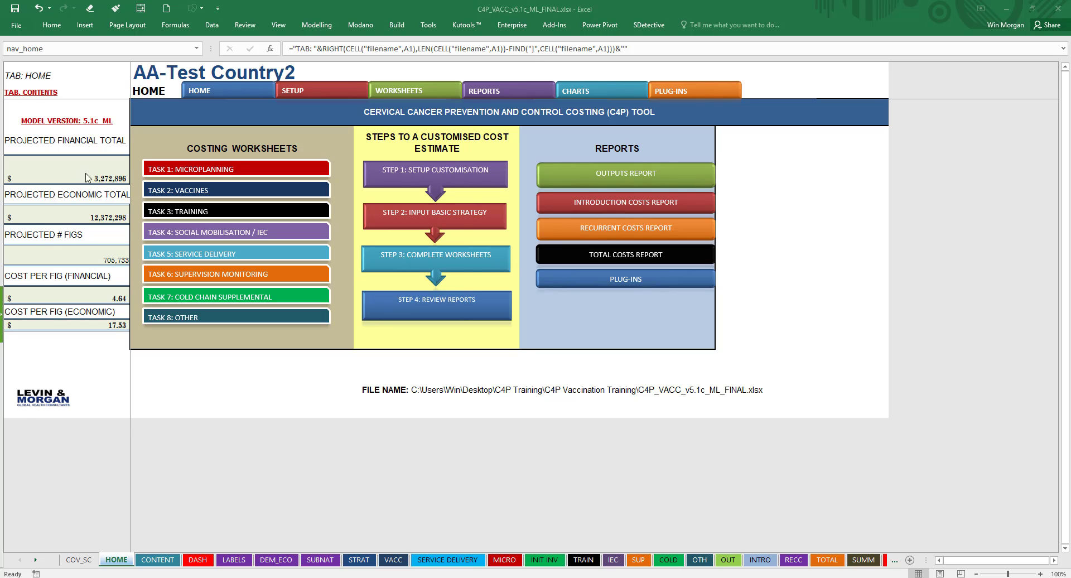
{"action": "mouse_move", "coordinate": [95, 189]}
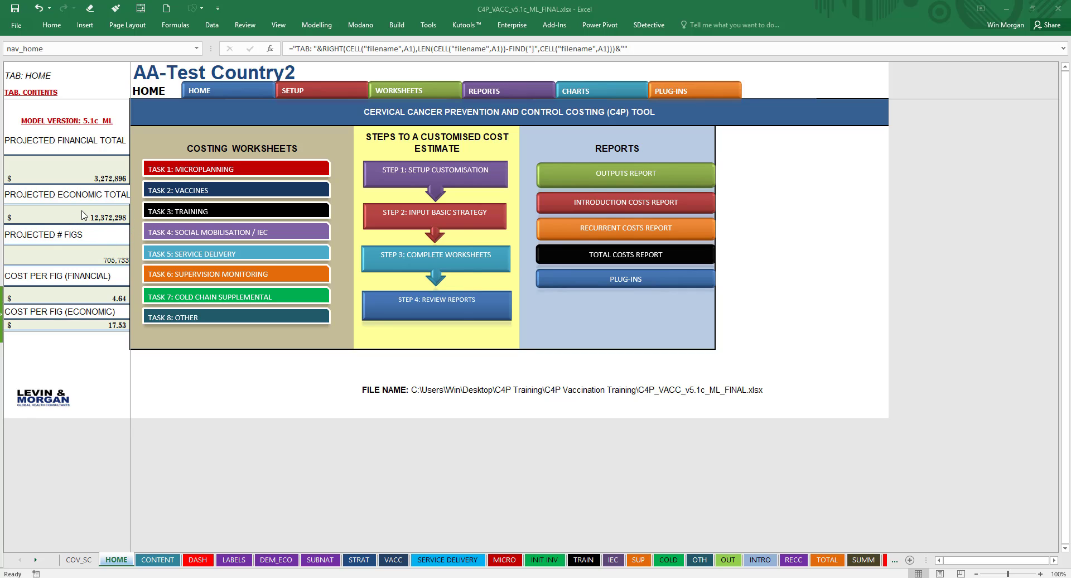
{"action": "mouse_move", "coordinate": [98, 231]}
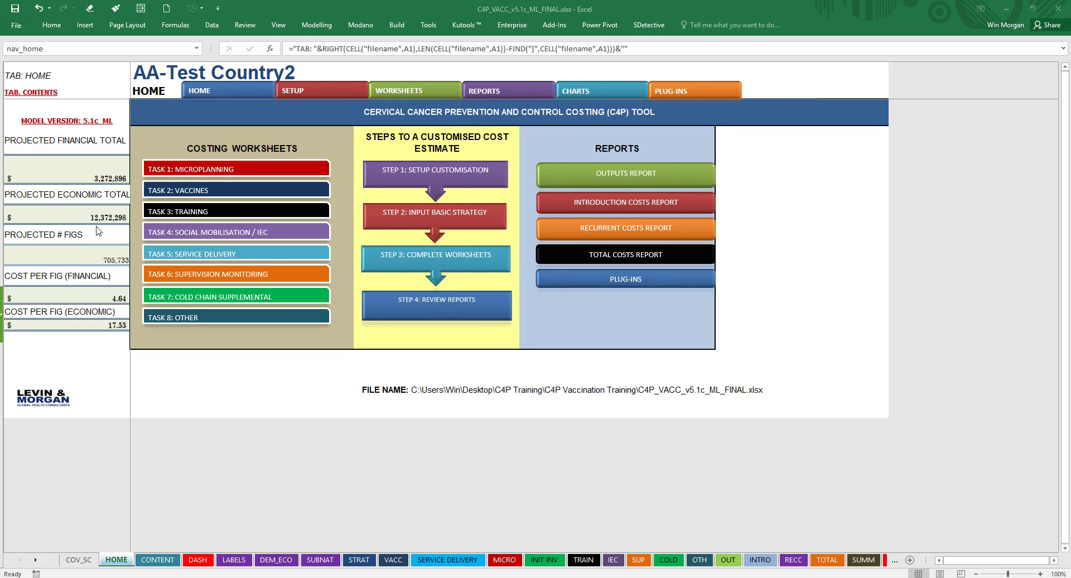
{"action": "mouse_move", "coordinate": [101, 236]}
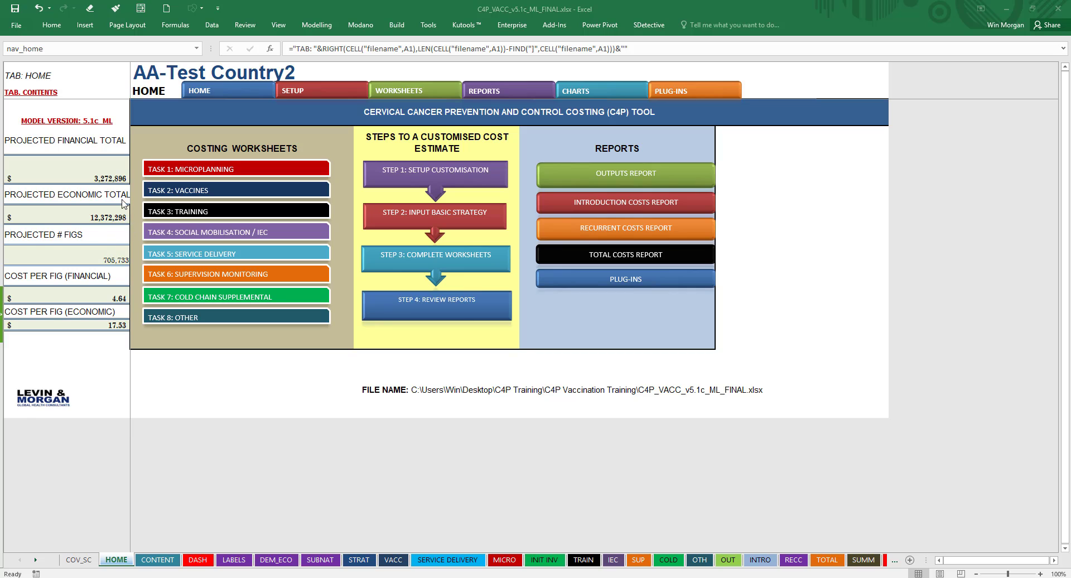
{"action": "mouse_move", "coordinate": [116, 236]}
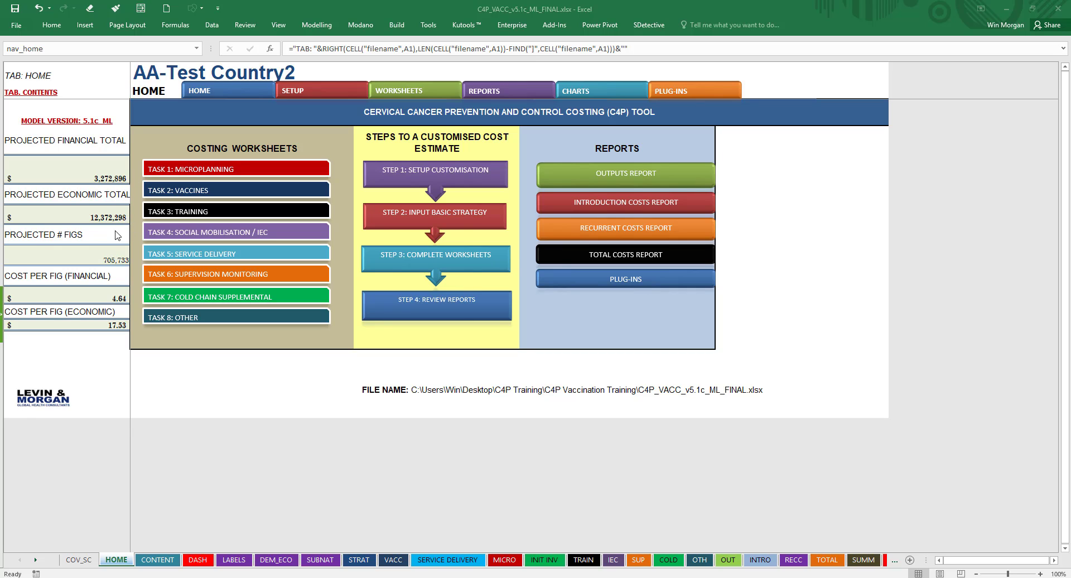
{"action": "mouse_move", "coordinate": [82, 265]}
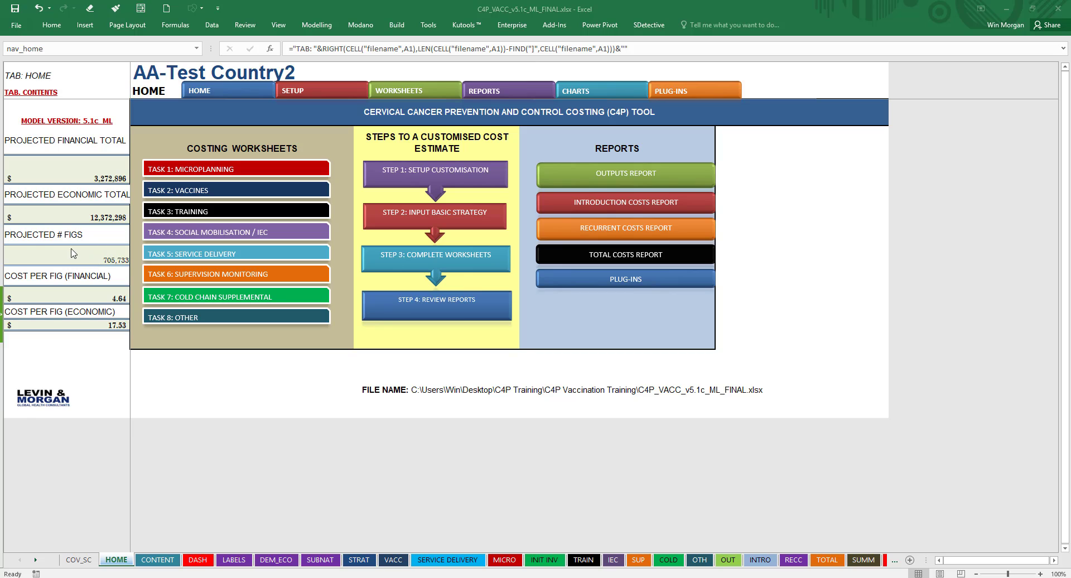
{"action": "mouse_move", "coordinate": [92, 264]}
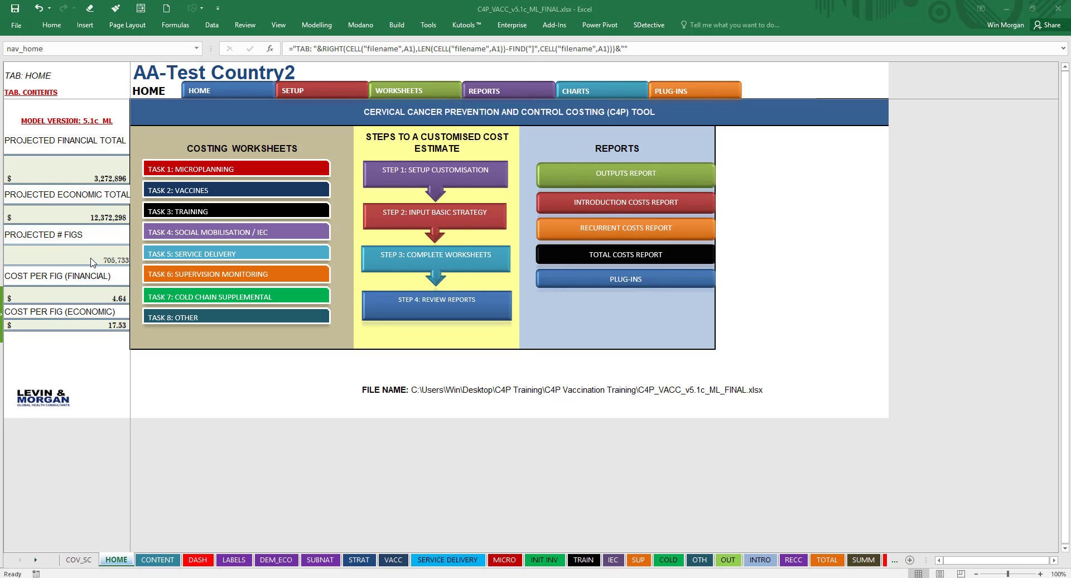
{"action": "mouse_move", "coordinate": [122, 283]}
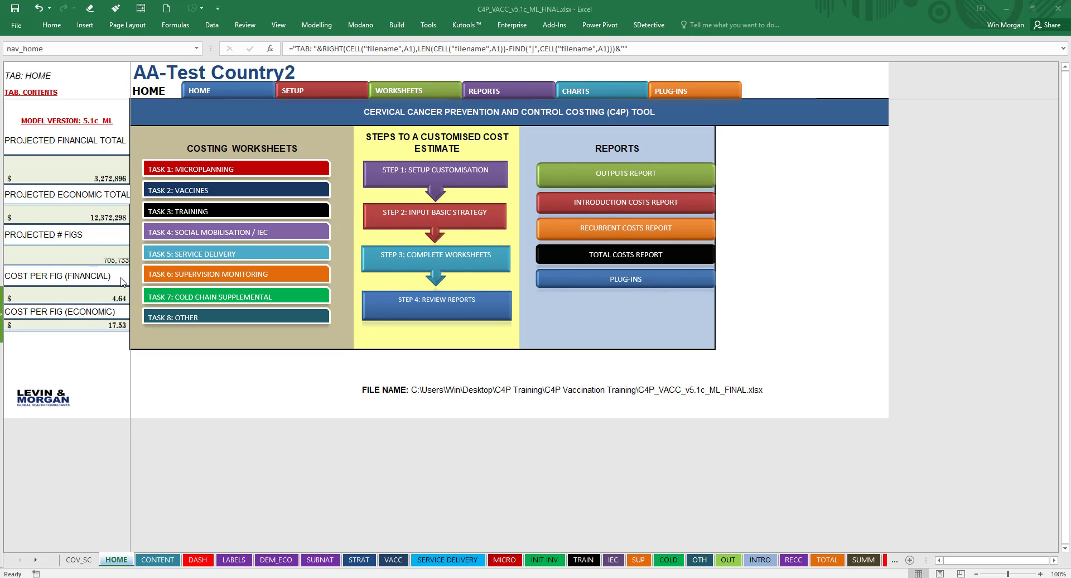
{"action": "mouse_move", "coordinate": [80, 298]}
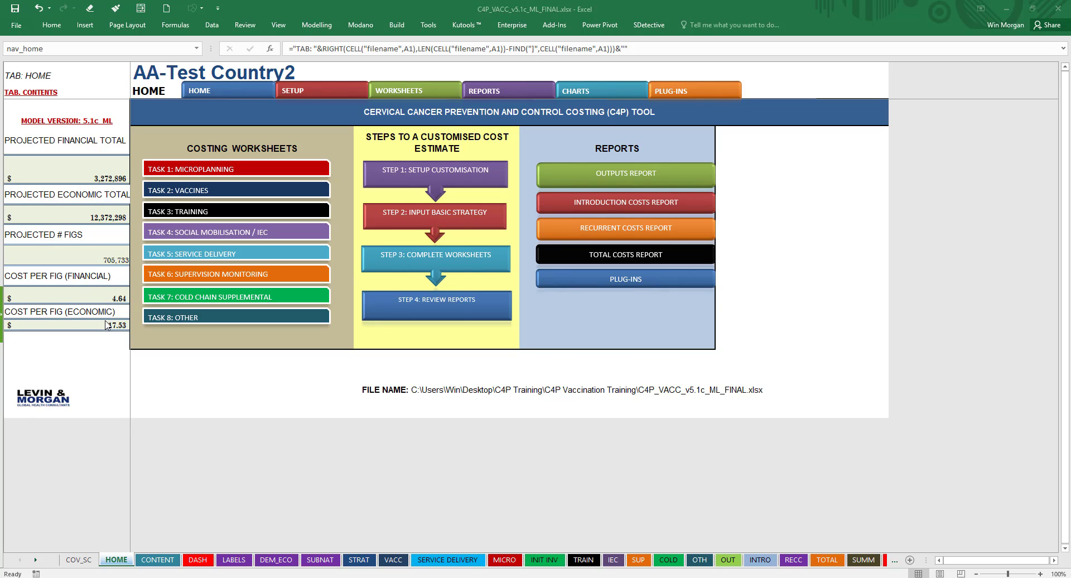
{"action": "mouse_move", "coordinate": [107, 350]}
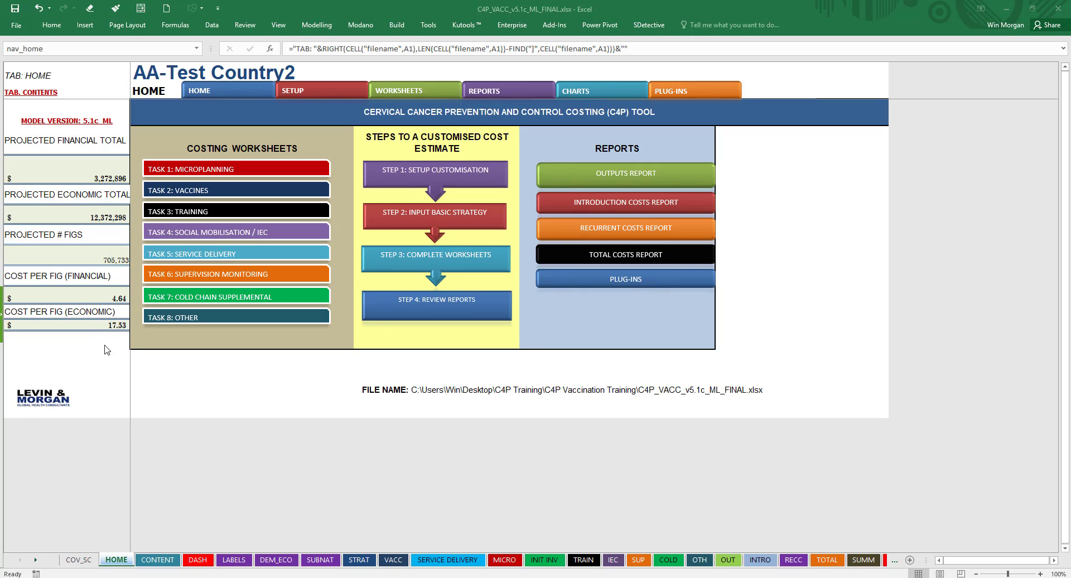
{"action": "mouse_move", "coordinate": [235, 104]}
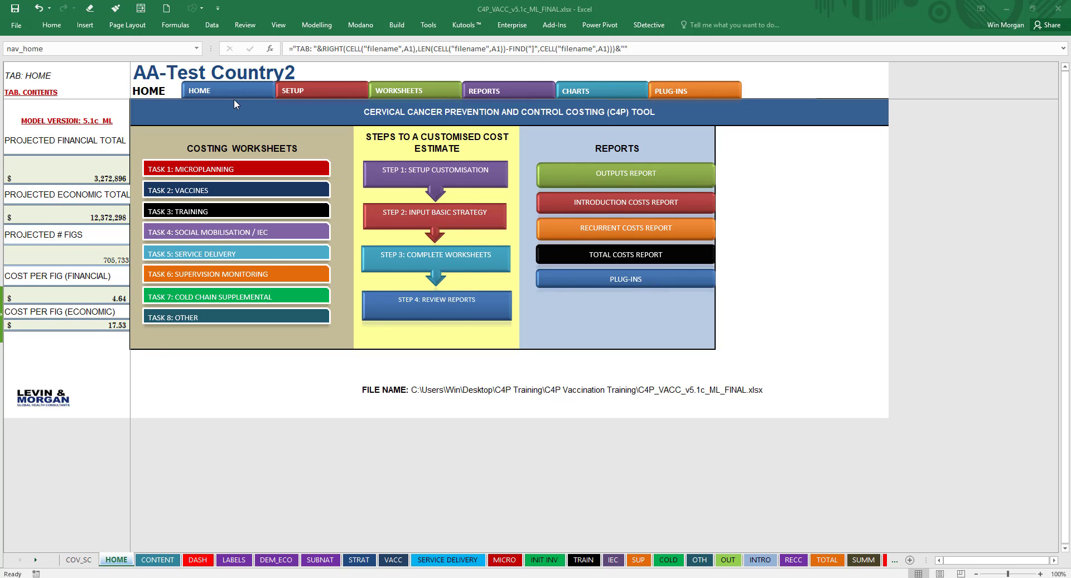
{"action": "mouse_move", "coordinate": [226, 95]}
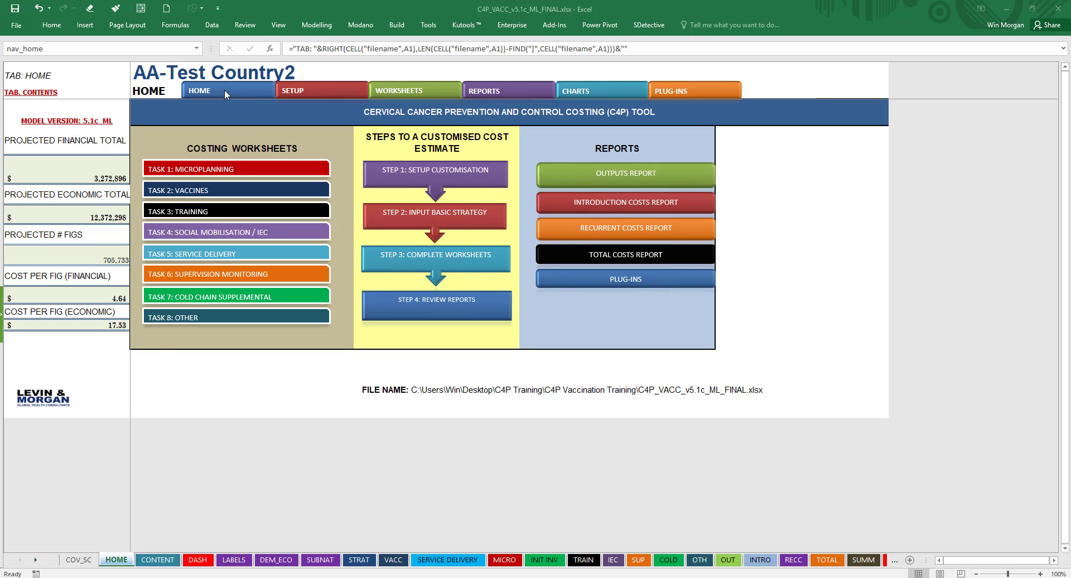
{"action": "mouse_move", "coordinate": [222, 100]}
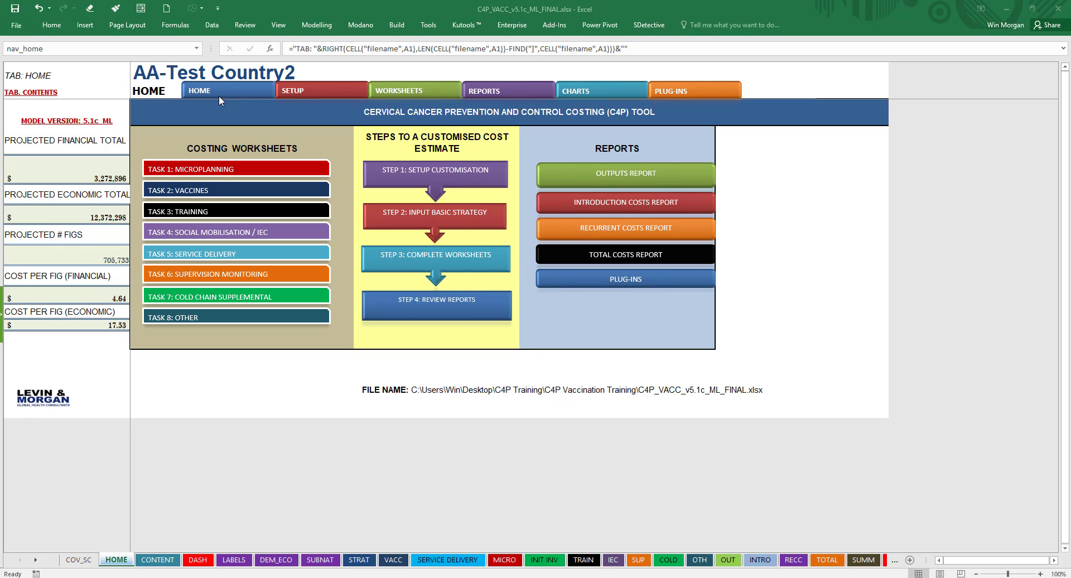
{"action": "mouse_move", "coordinate": [238, 96]}
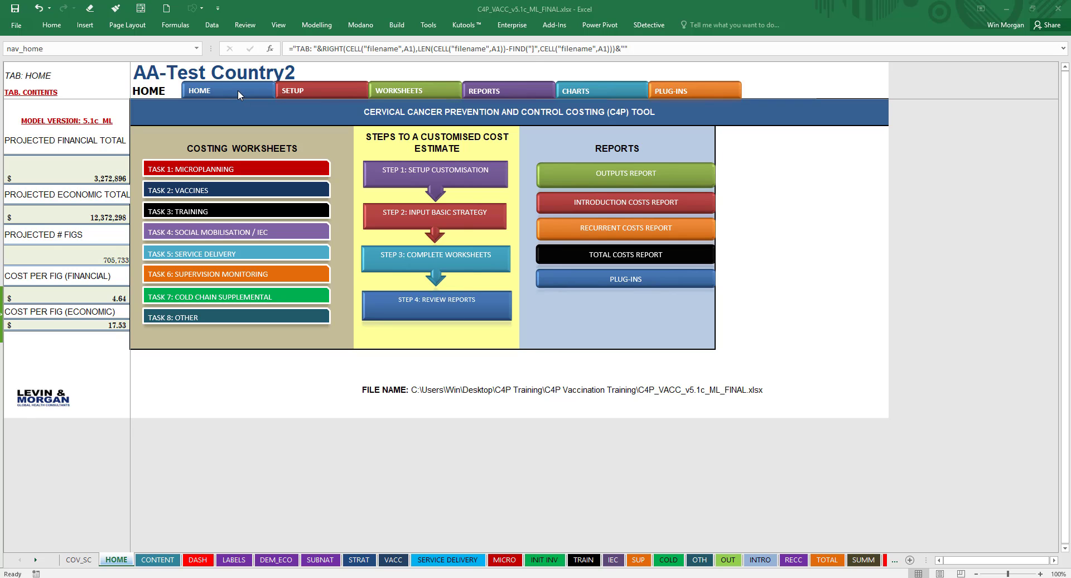
{"action": "mouse_move", "coordinate": [70, 140]}
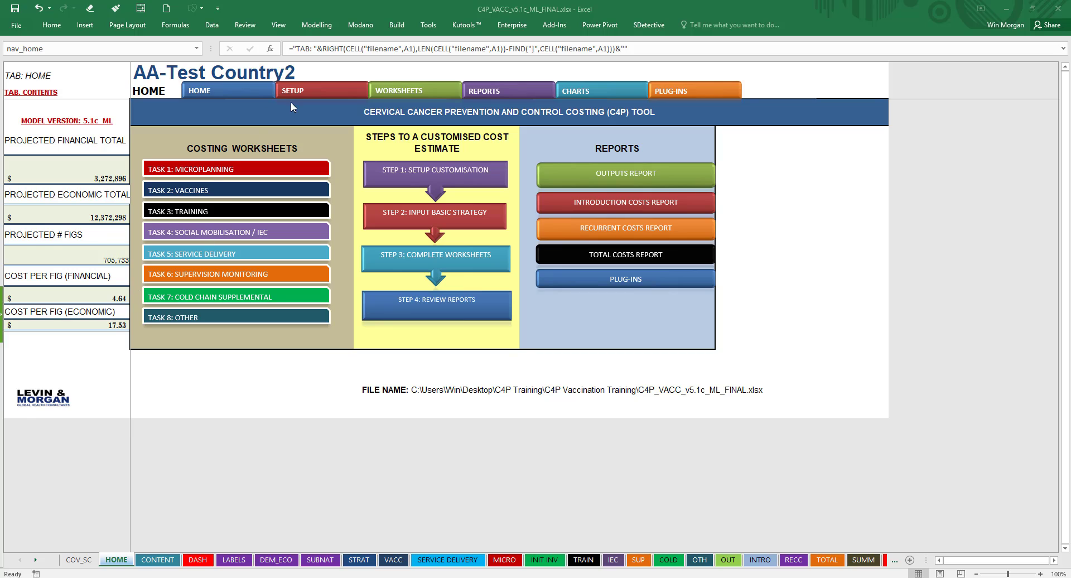
{"action": "mouse_move", "coordinate": [463, 122]}
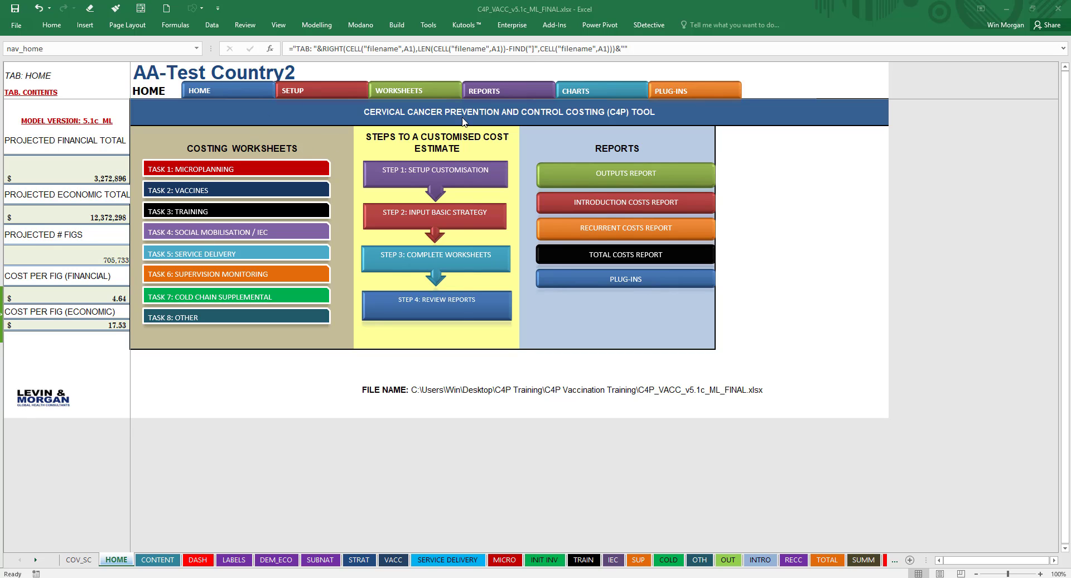
{"action": "mouse_move", "coordinate": [800, 389]}
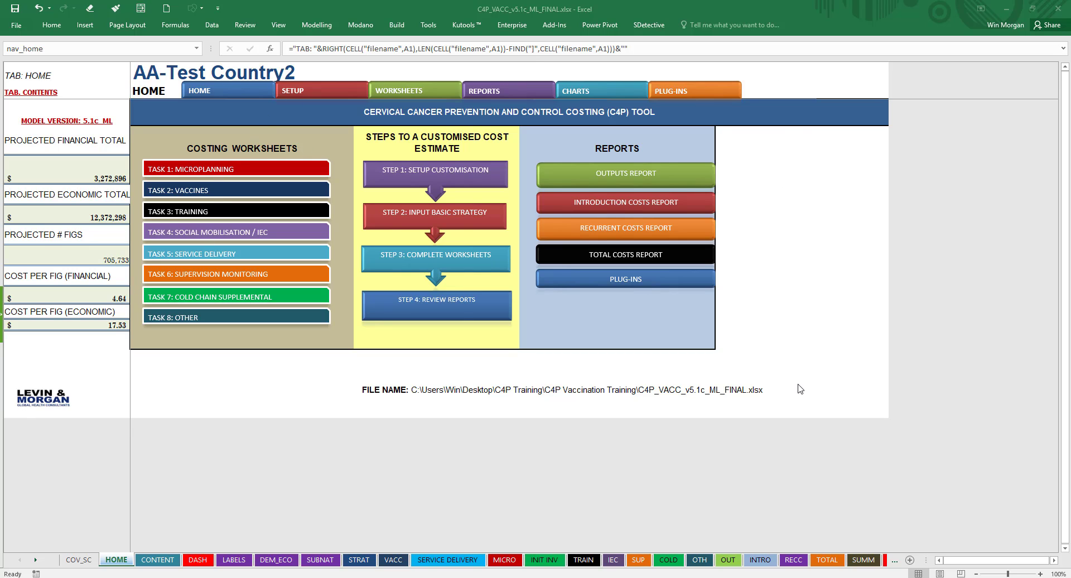
{"action": "mouse_move", "coordinate": [302, 136]}
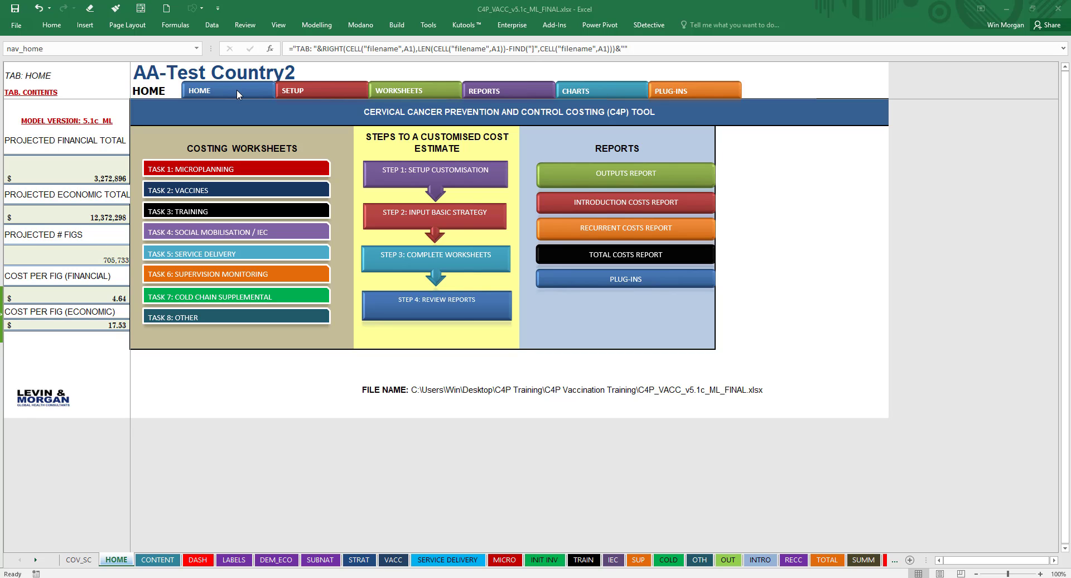
{"action": "mouse_move", "coordinate": [238, 94]}
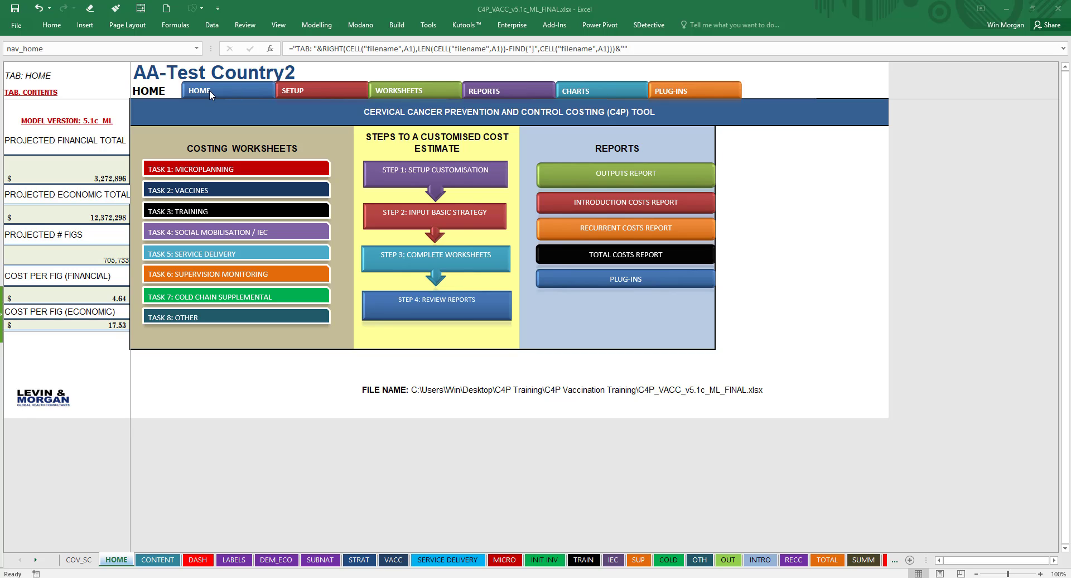
{"action": "mouse_move", "coordinate": [292, 98]}
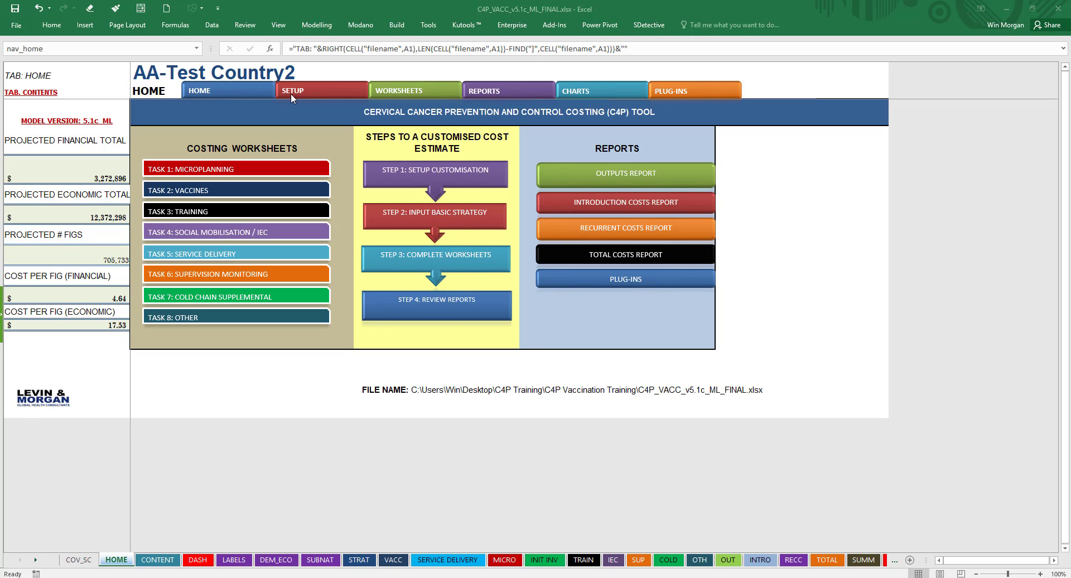
{"action": "mouse_move", "coordinate": [313, 98]}
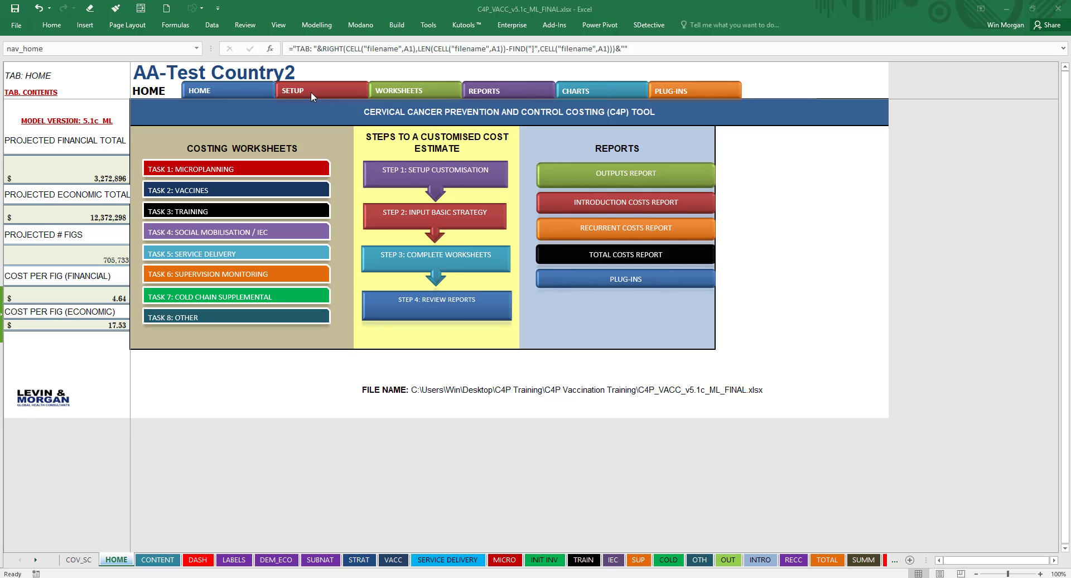
{"action": "mouse_move", "coordinate": [327, 94]}
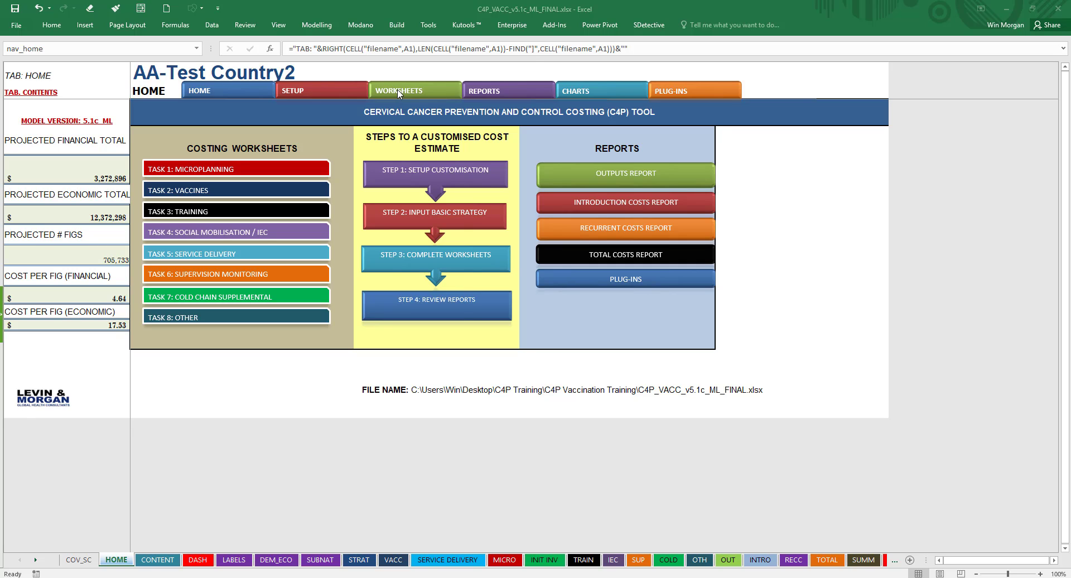
{"action": "mouse_move", "coordinate": [410, 94]}
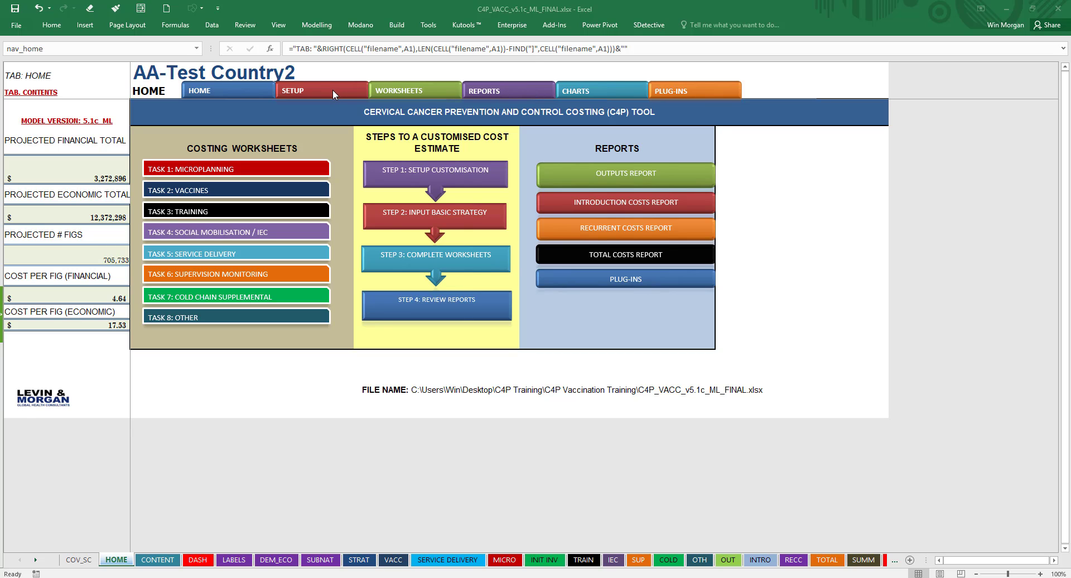
{"action": "mouse_move", "coordinate": [536, 94]}
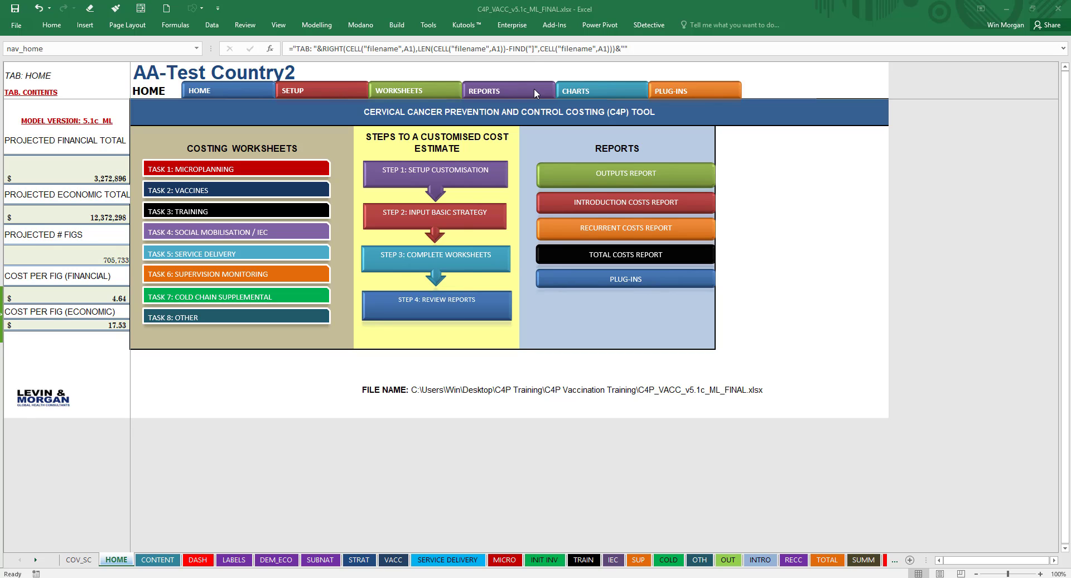
{"action": "mouse_move", "coordinate": [596, 90]}
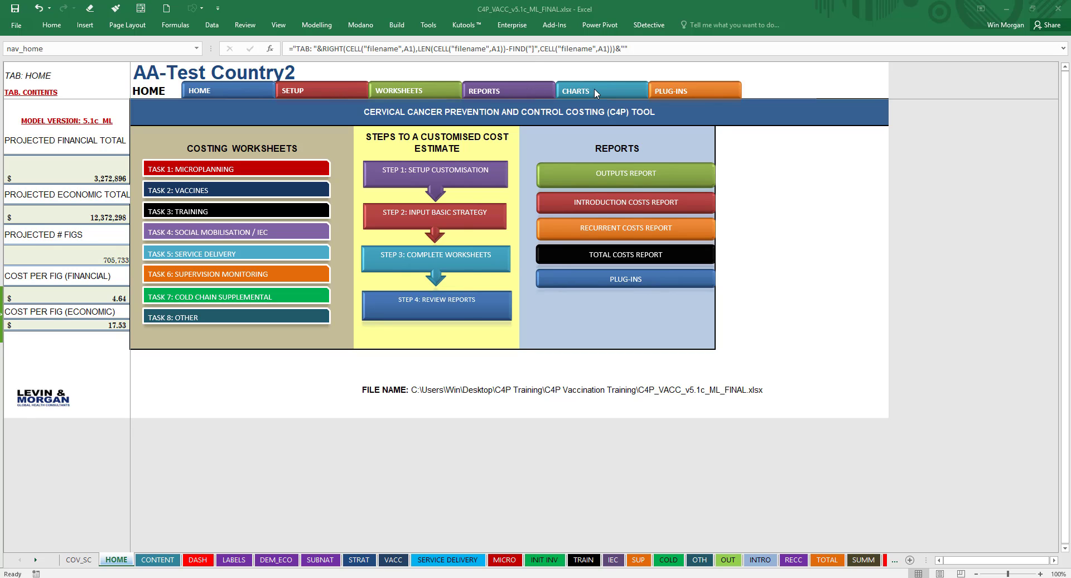
{"action": "mouse_move", "coordinate": [515, 94]}
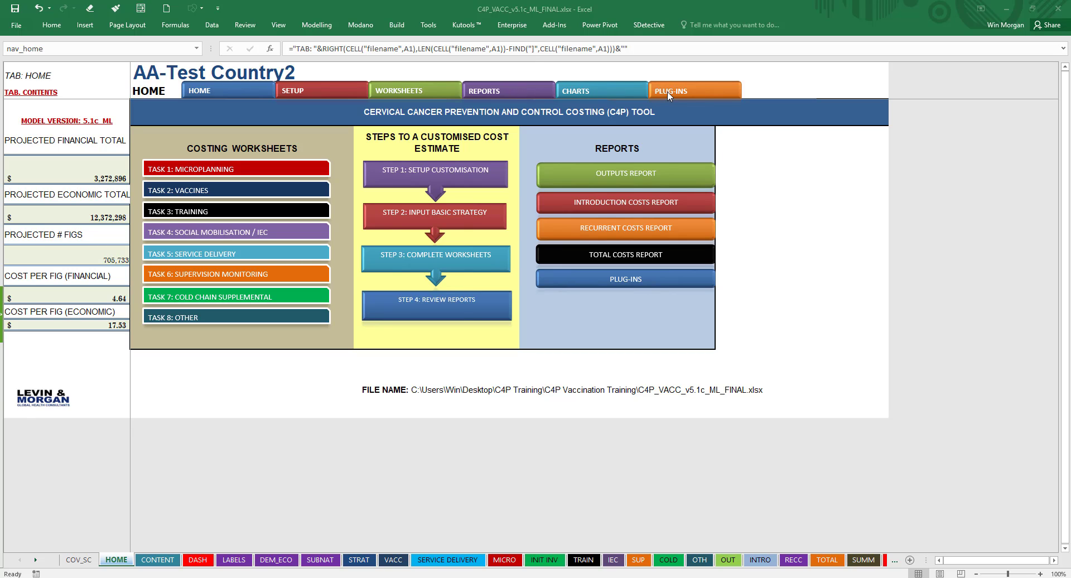
{"action": "mouse_move", "coordinate": [692, 95]}
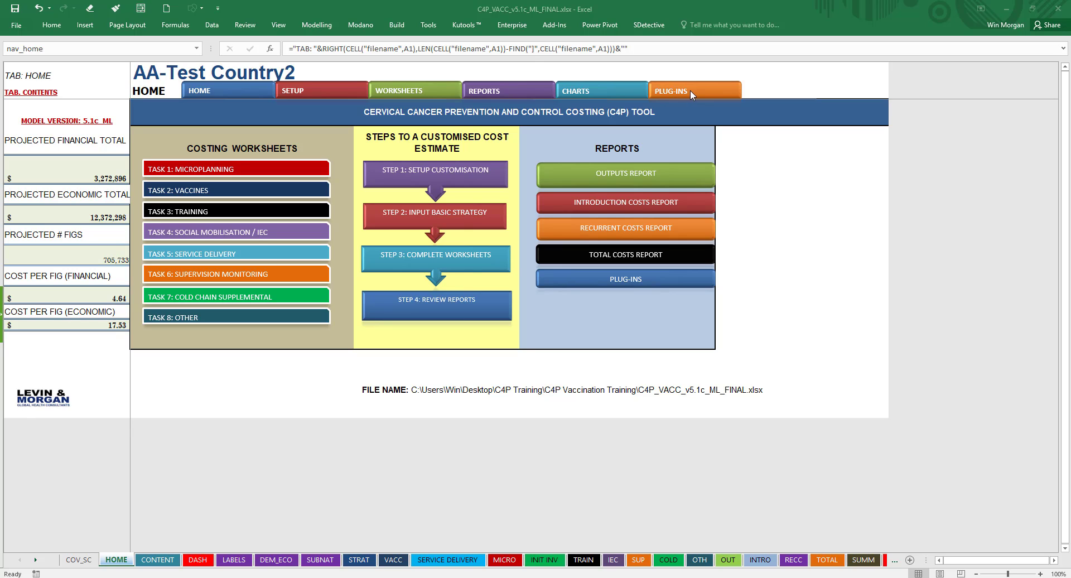
{"action": "mouse_move", "coordinate": [705, 96]}
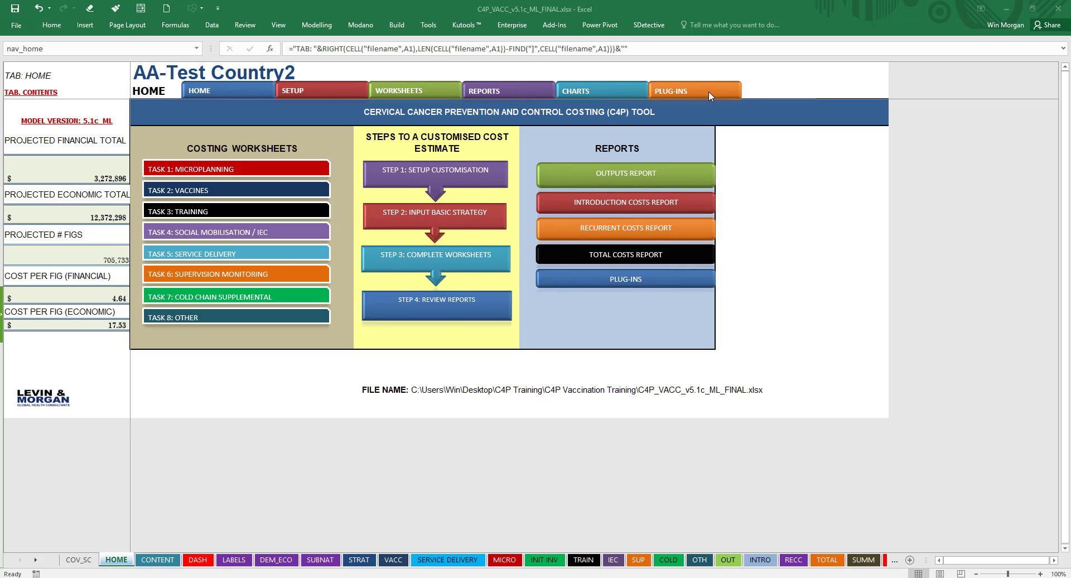
{"action": "mouse_move", "coordinate": [764, 95]}
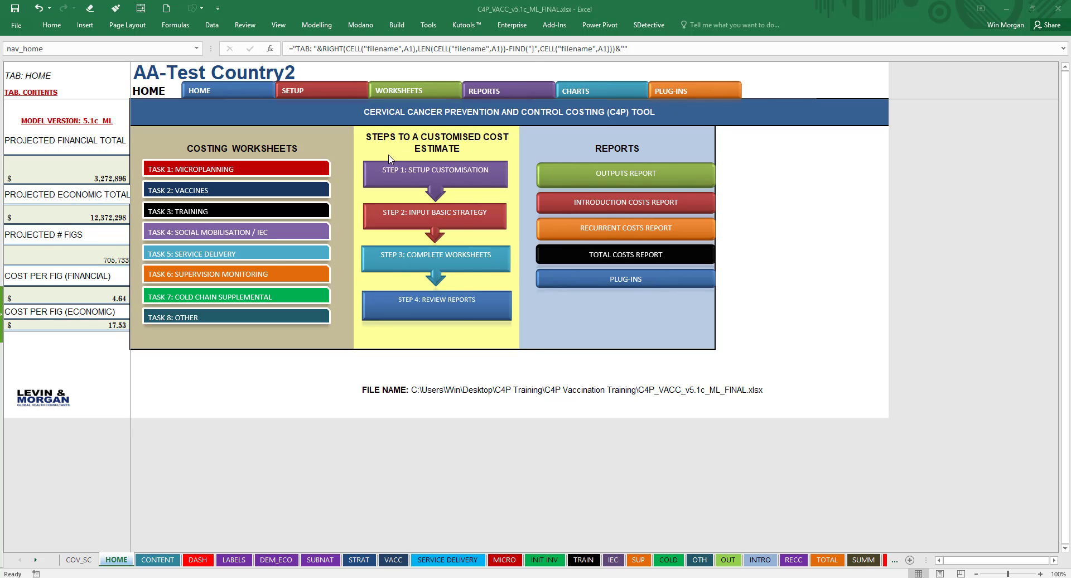
{"action": "mouse_move", "coordinate": [249, 165]}
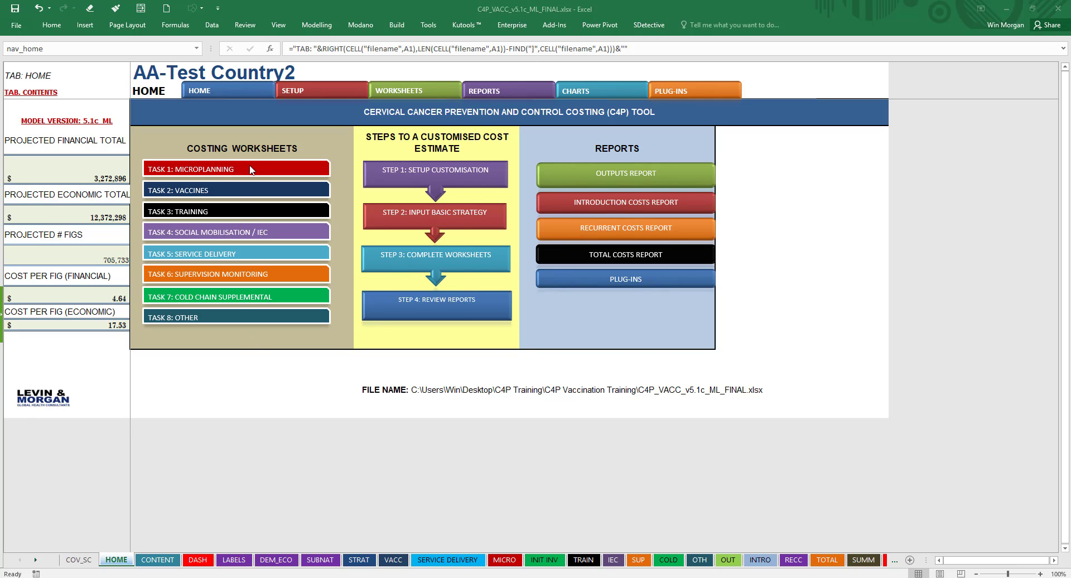
{"action": "mouse_move", "coordinate": [237, 206]}
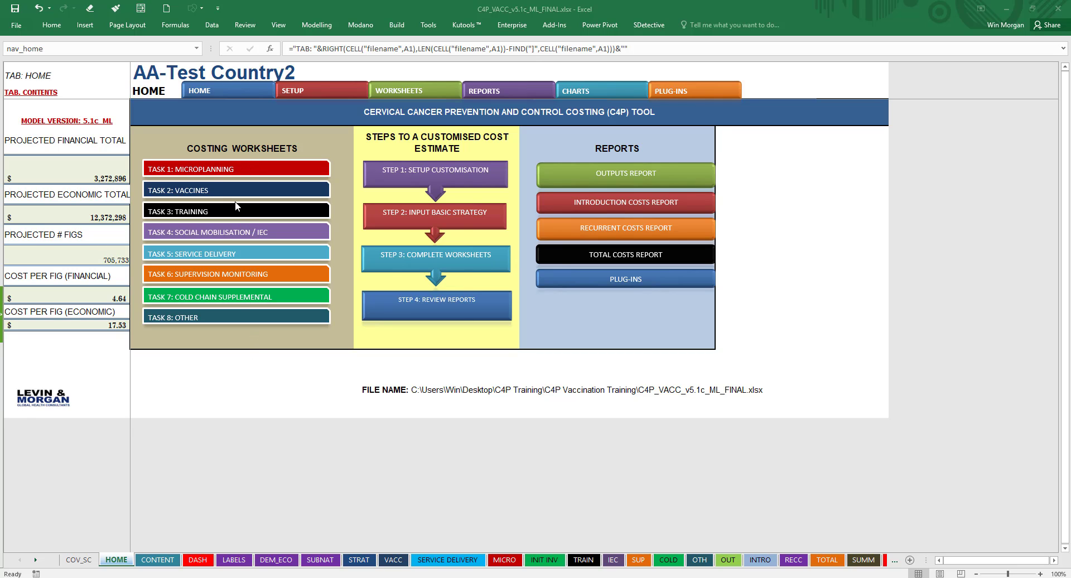
{"action": "mouse_move", "coordinate": [244, 243]}
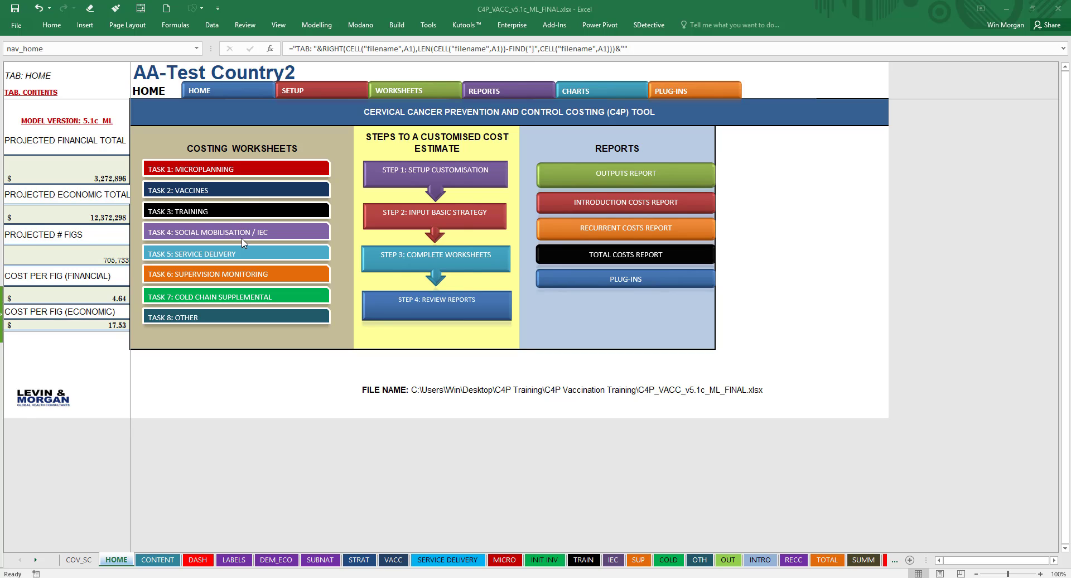
{"action": "mouse_move", "coordinate": [244, 257]}
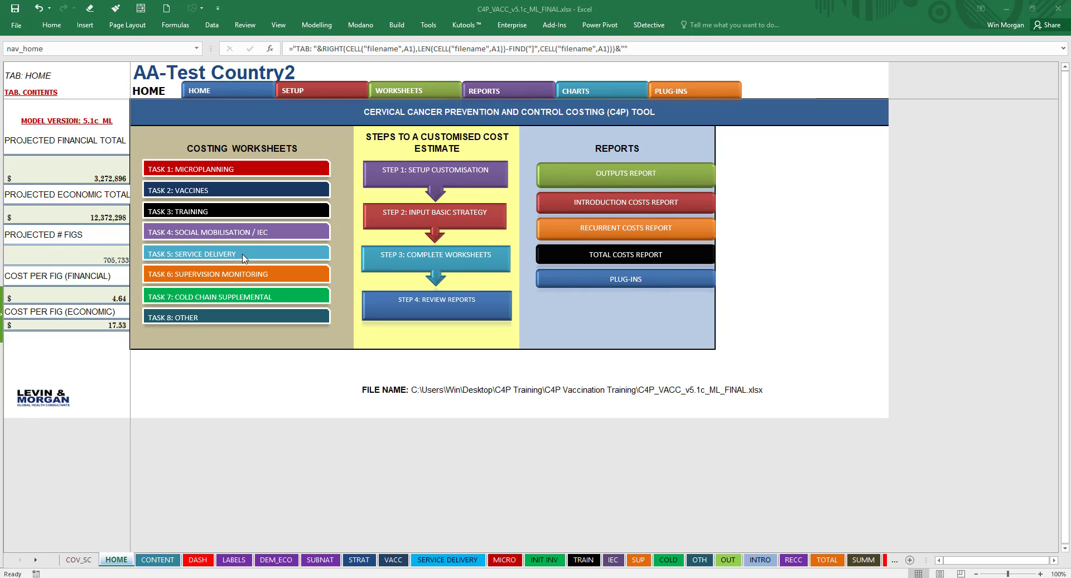
{"action": "mouse_move", "coordinate": [250, 274]}
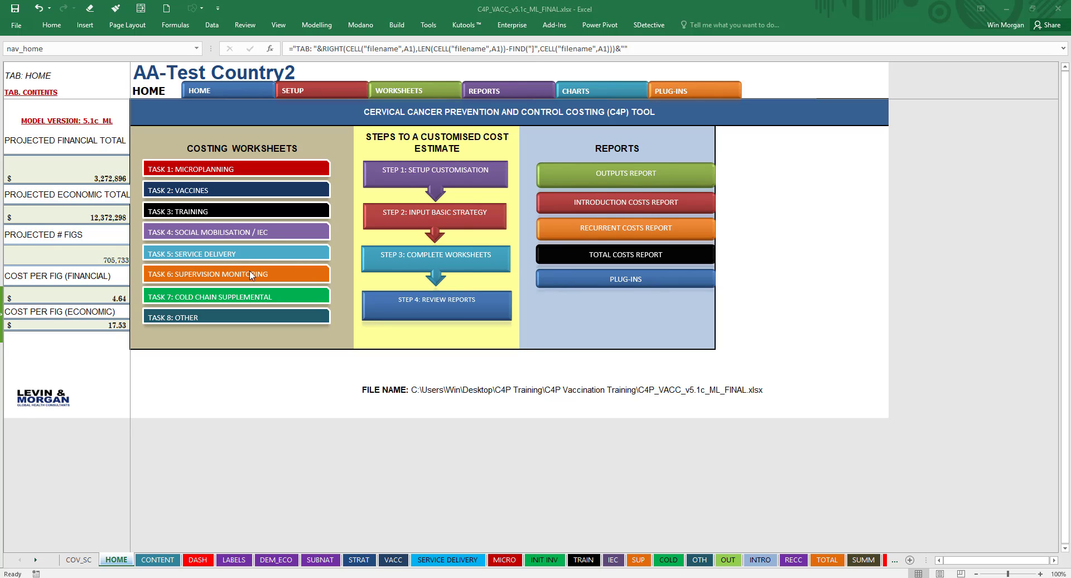
{"action": "mouse_move", "coordinate": [269, 284]}
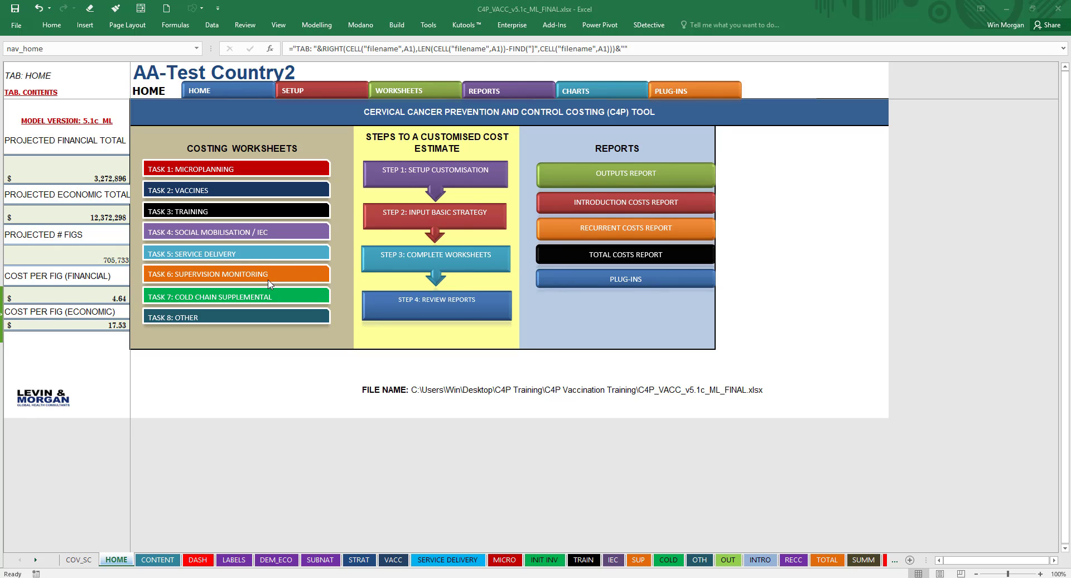
{"action": "mouse_move", "coordinate": [258, 301]}
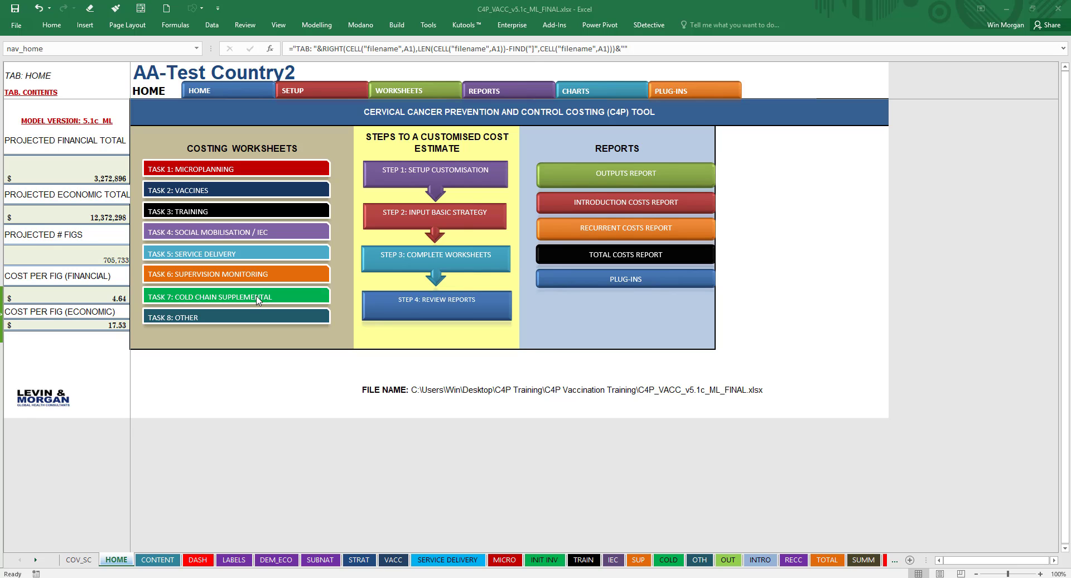
{"action": "mouse_move", "coordinate": [266, 303]}
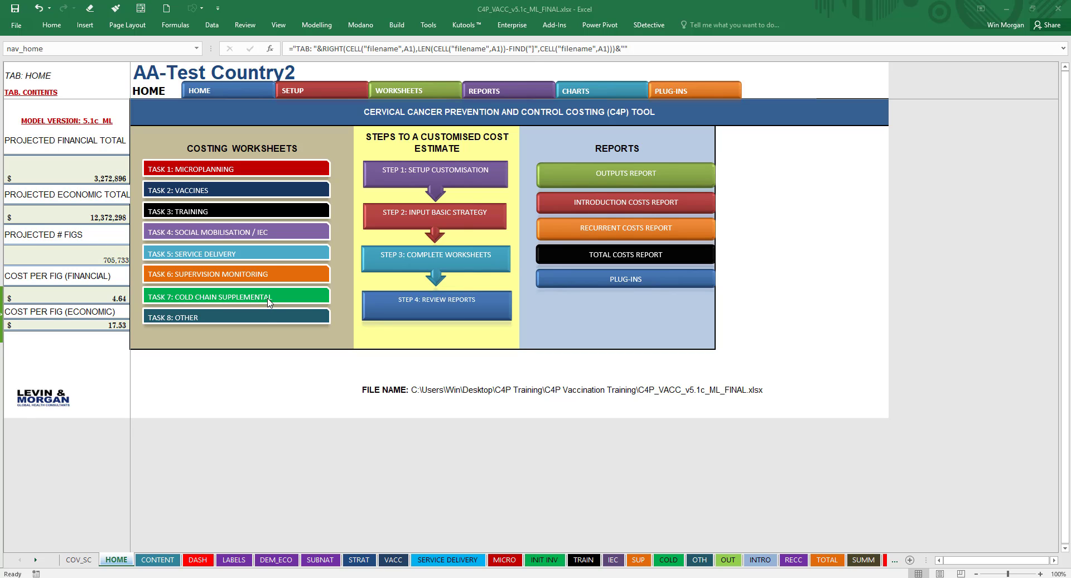
{"action": "mouse_move", "coordinate": [259, 328]}
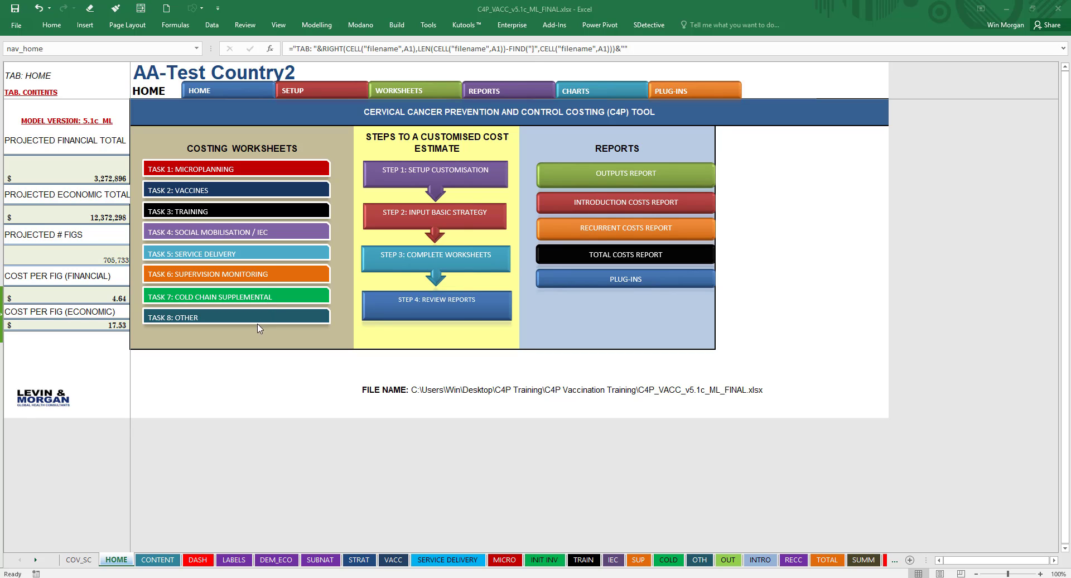
{"action": "mouse_move", "coordinate": [259, 257]}
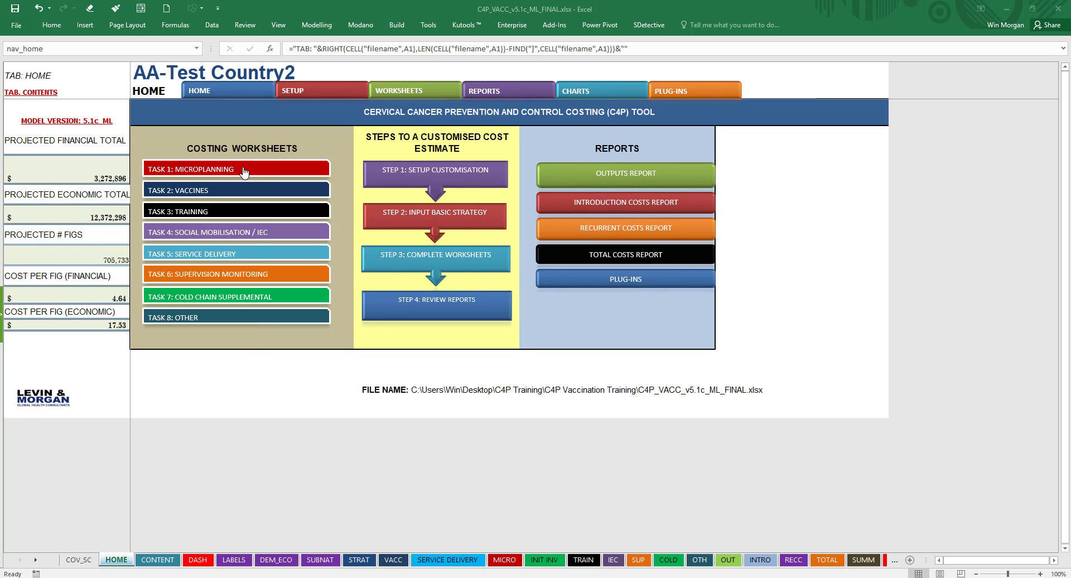
{"action": "mouse_move", "coordinate": [192, 170]}
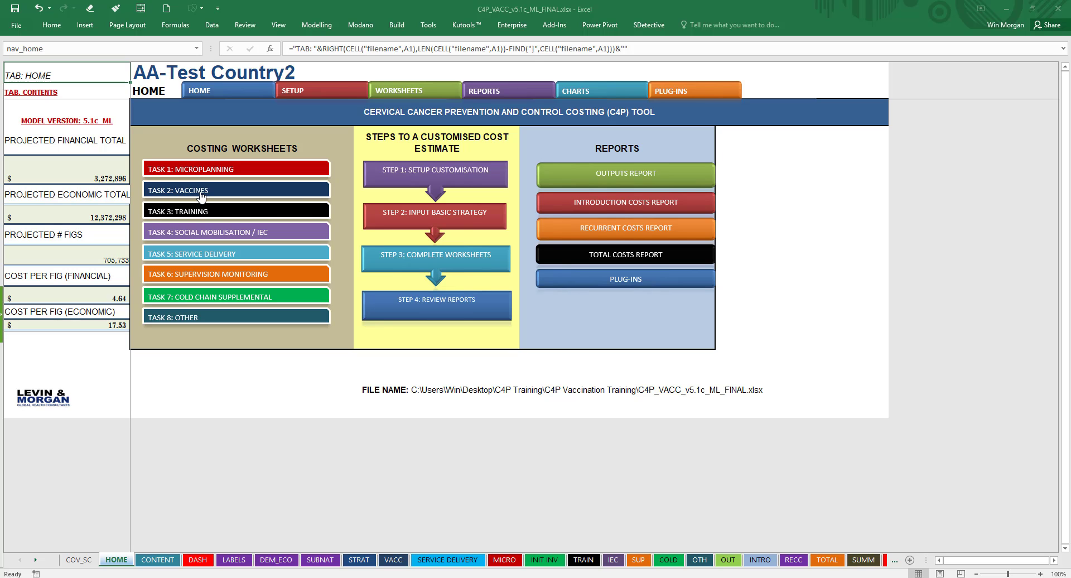
Browse the Microplanning, Social Mobilisation / IEC and Service Delivery worksheets from HOME
{"action": "left_click", "coordinate": [236, 168]}
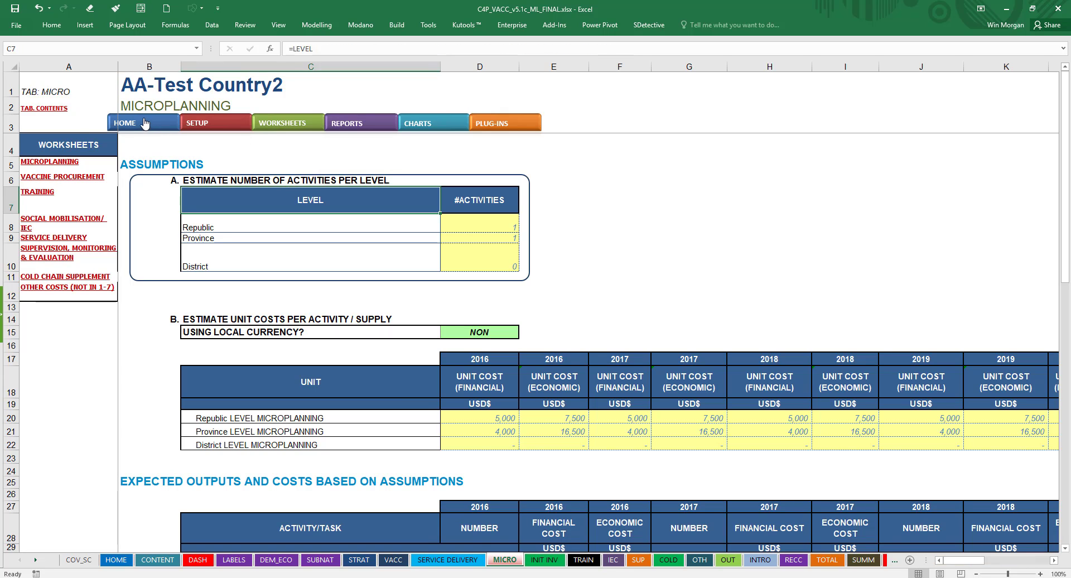
{"action": "left_click", "coordinate": [125, 122]}
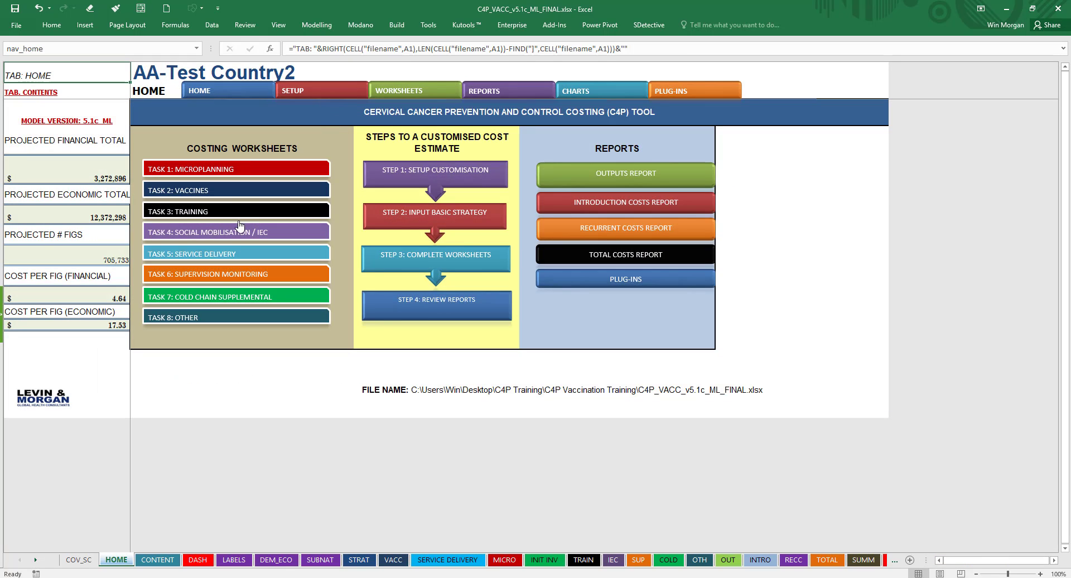
{"action": "left_click", "coordinate": [235, 231]}
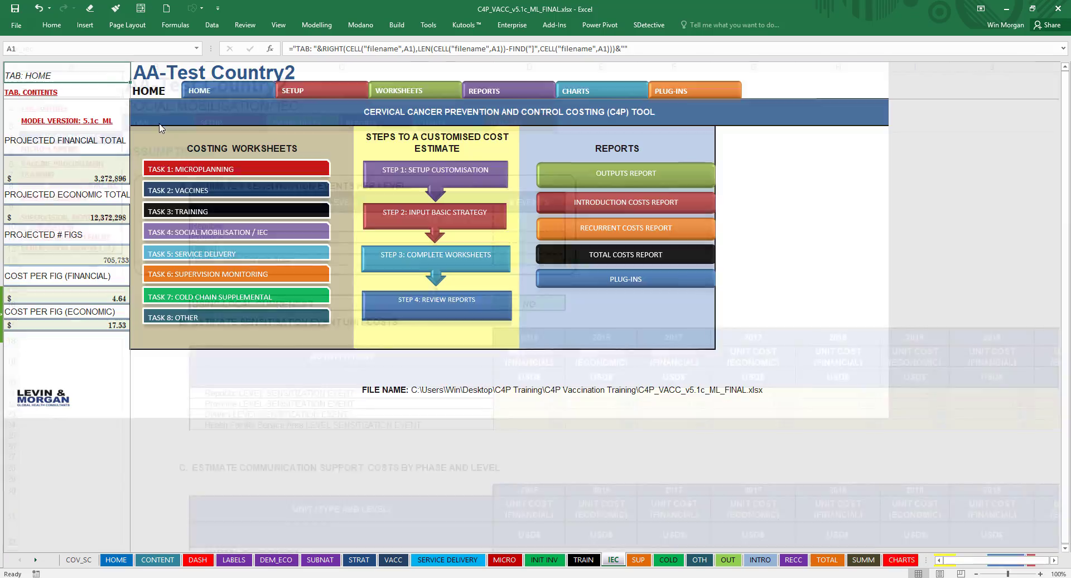
{"action": "left_click", "coordinate": [448, 560]}
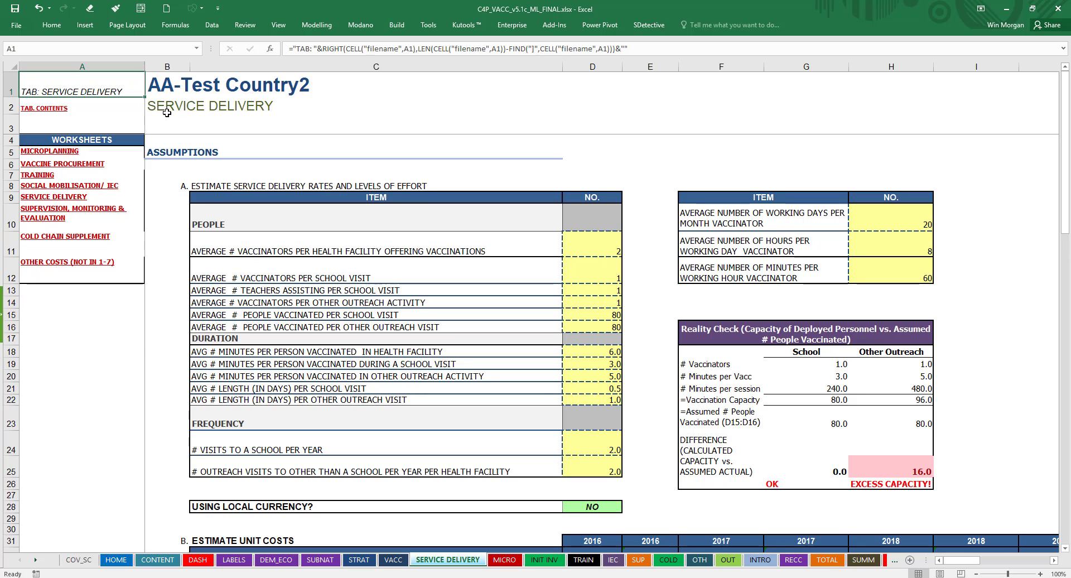
{"action": "mouse_move", "coordinate": [226, 116]}
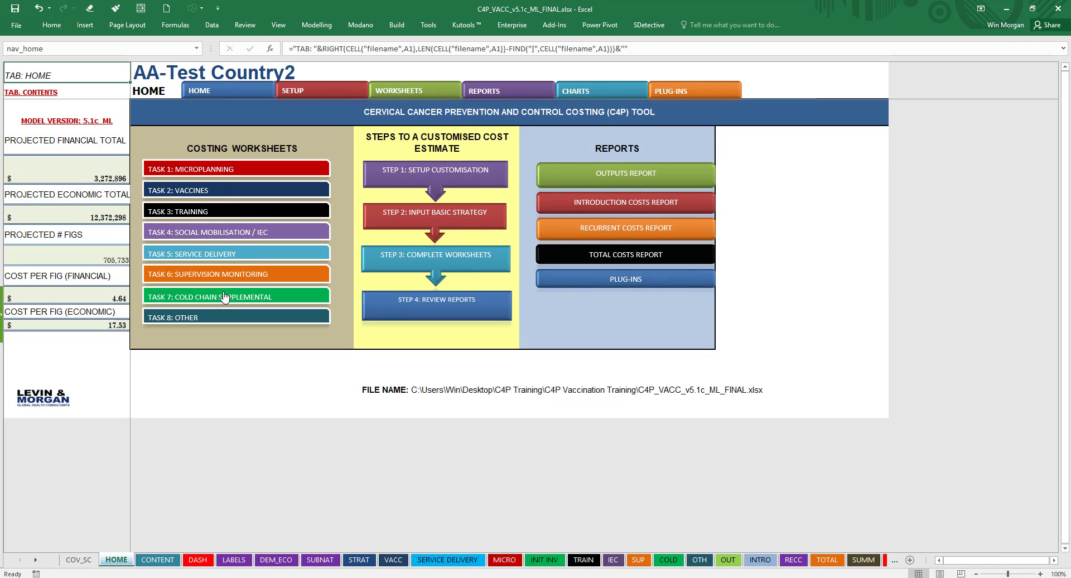
{"action": "mouse_move", "coordinate": [214, 320]}
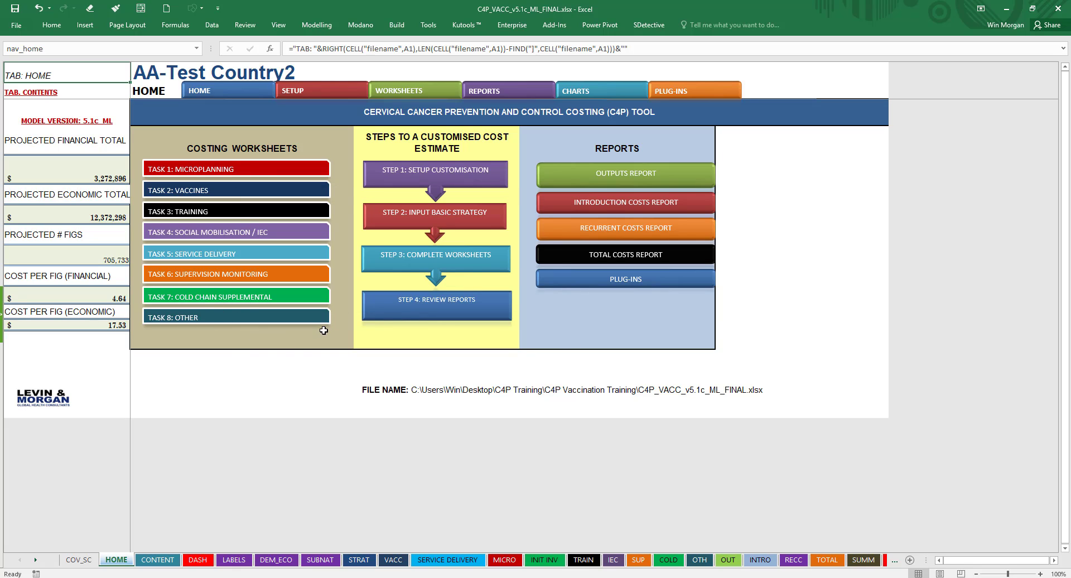
{"action": "mouse_move", "coordinate": [344, 300]}
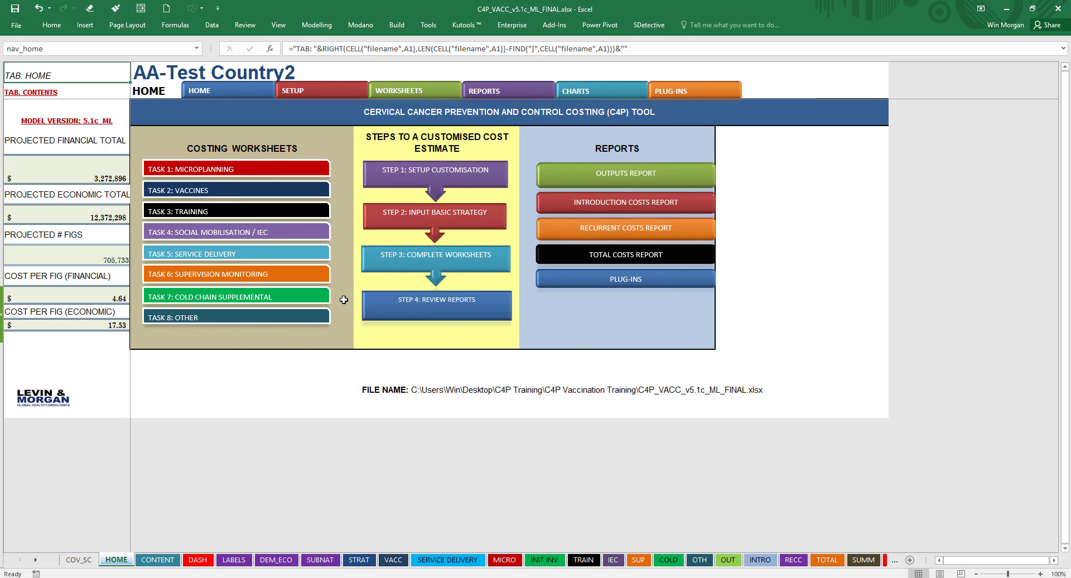
{"action": "mouse_move", "coordinate": [289, 305]}
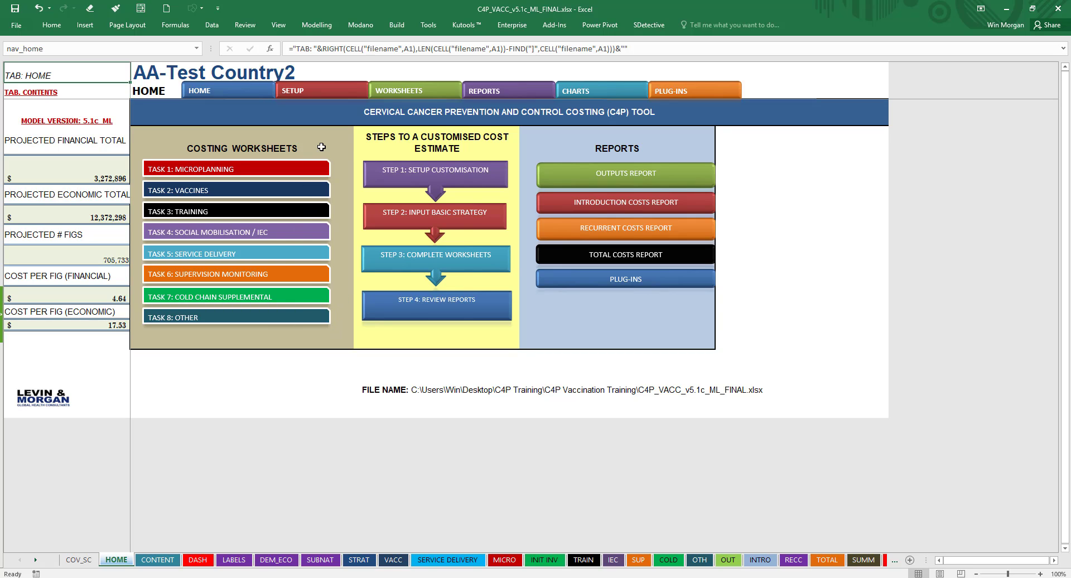
{"action": "mouse_move", "coordinate": [492, 138]}
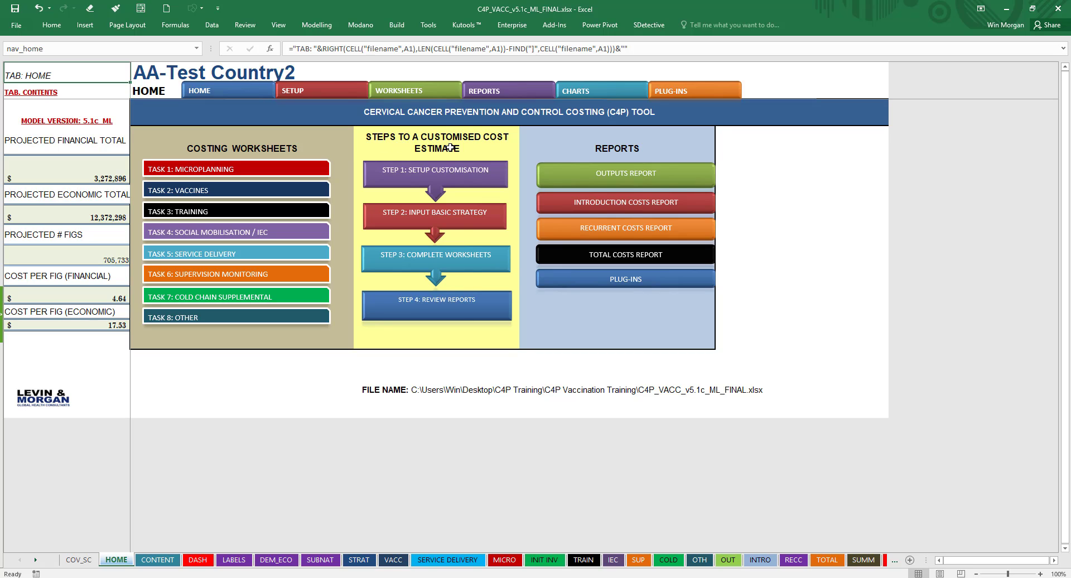
{"action": "mouse_move", "coordinate": [433, 134]}
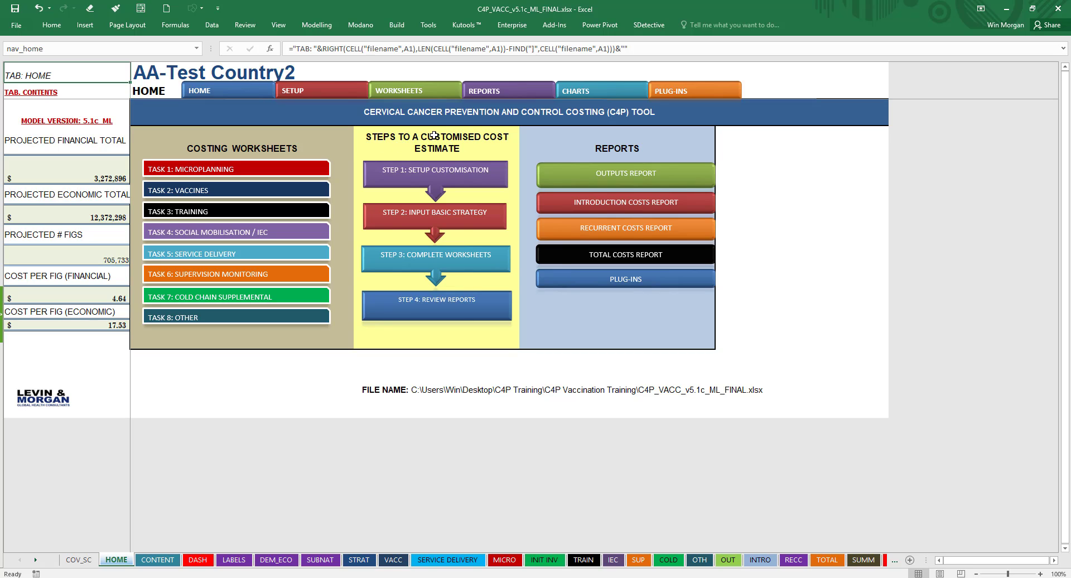
{"action": "mouse_move", "coordinate": [422, 182]}
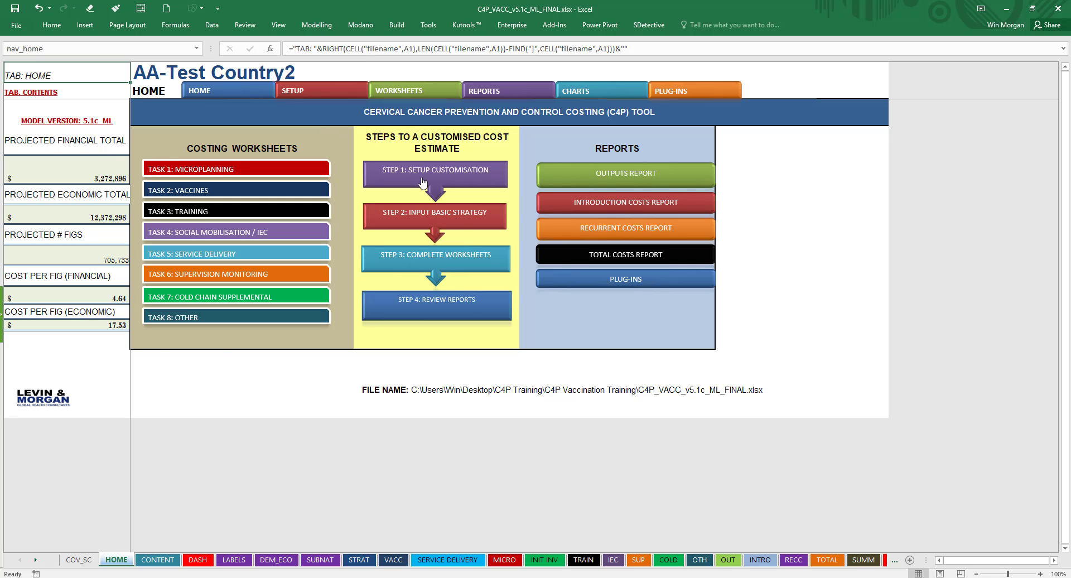
Visit the setup customisation labels and Microplanning sheets, then reach the Outputs Report via HOME
{"action": "left_click", "coordinate": [234, 560]}
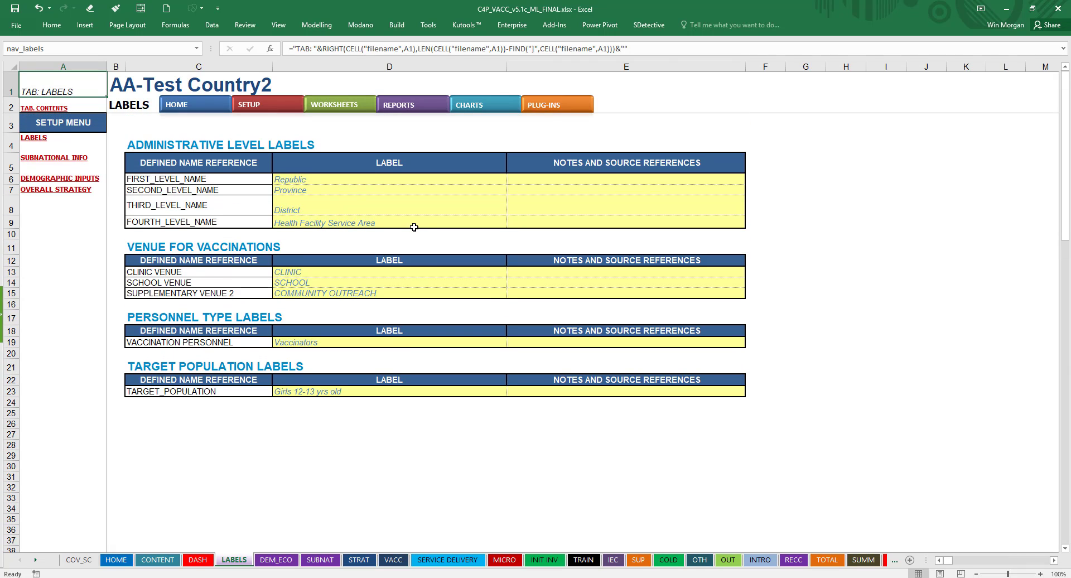
{"action": "left_click", "coordinate": [116, 560]}
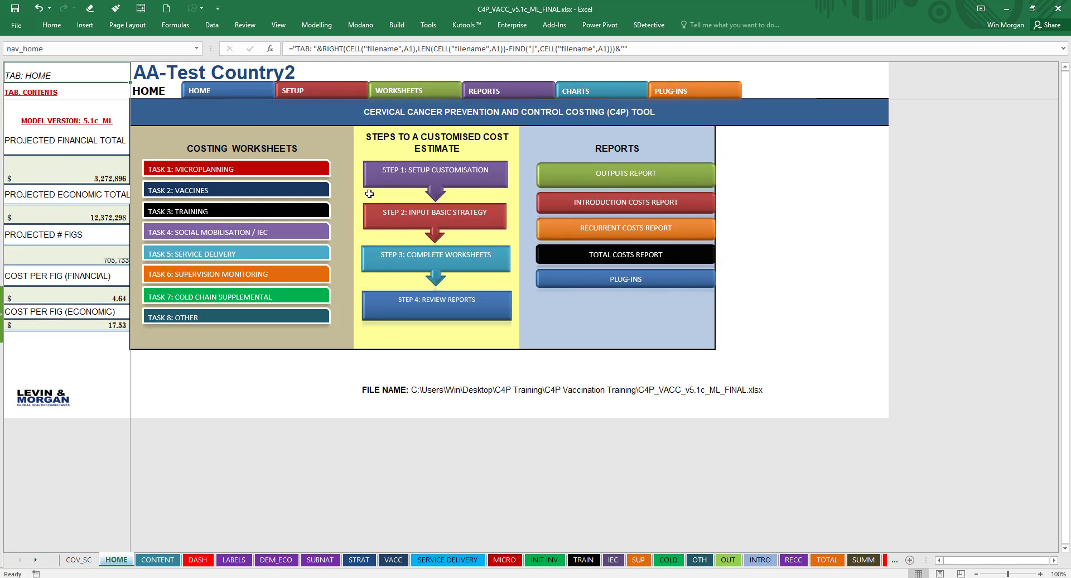
{"action": "left_click", "coordinate": [359, 560]}
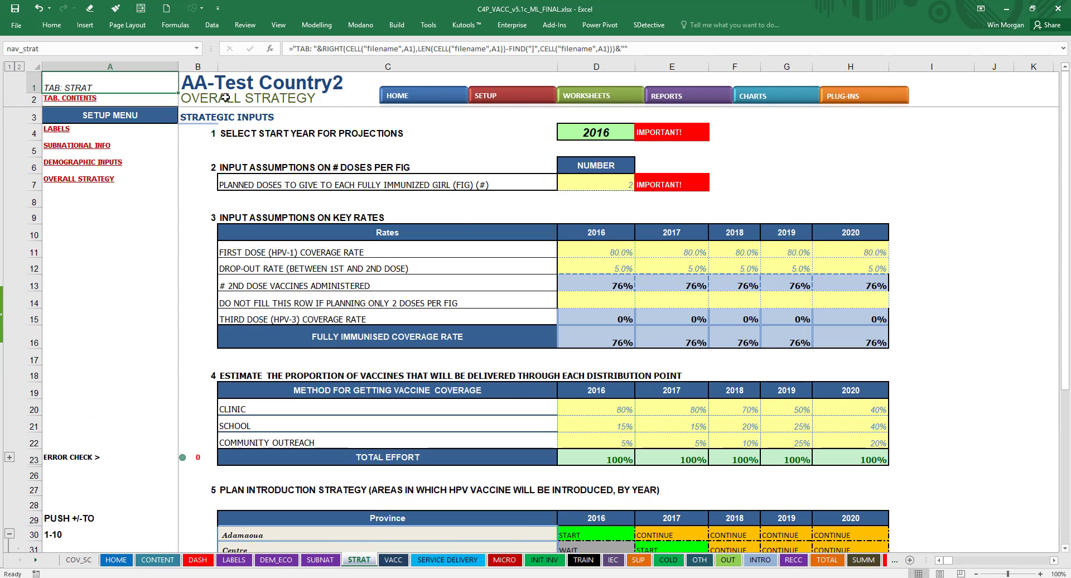
{"action": "left_click", "coordinate": [115, 560]}
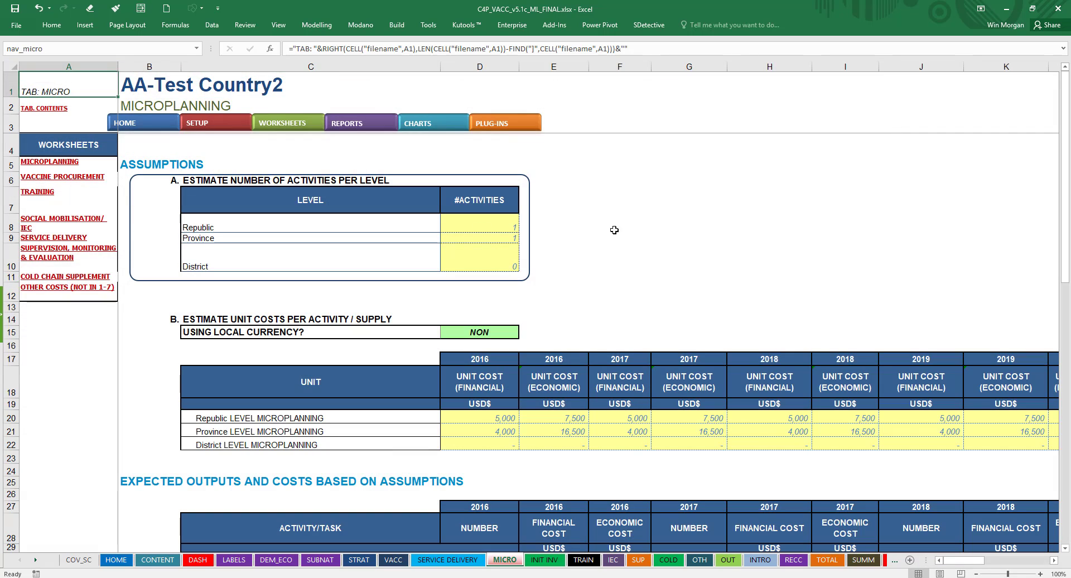
{"action": "mouse_move", "coordinate": [585, 289]}
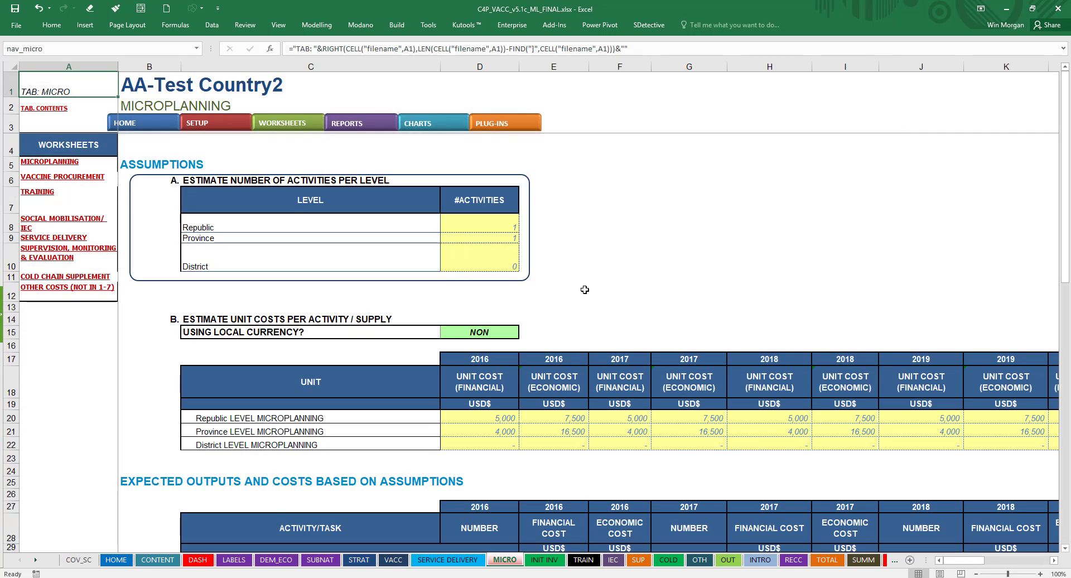
{"action": "mouse_move", "coordinate": [412, 185]}
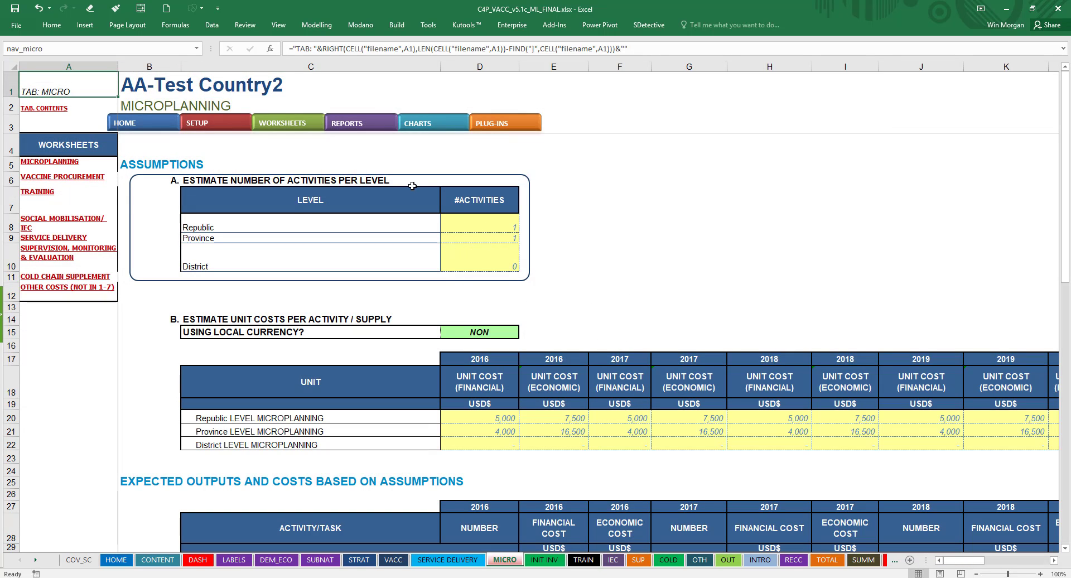
{"action": "left_click", "coordinate": [115, 559]}
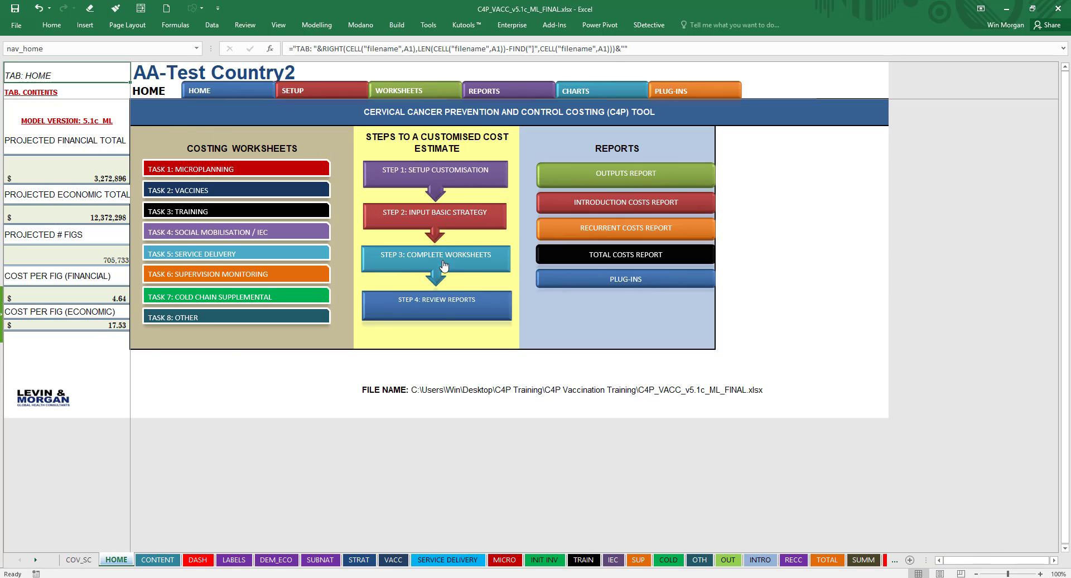
{"action": "left_click", "coordinate": [625, 173]}
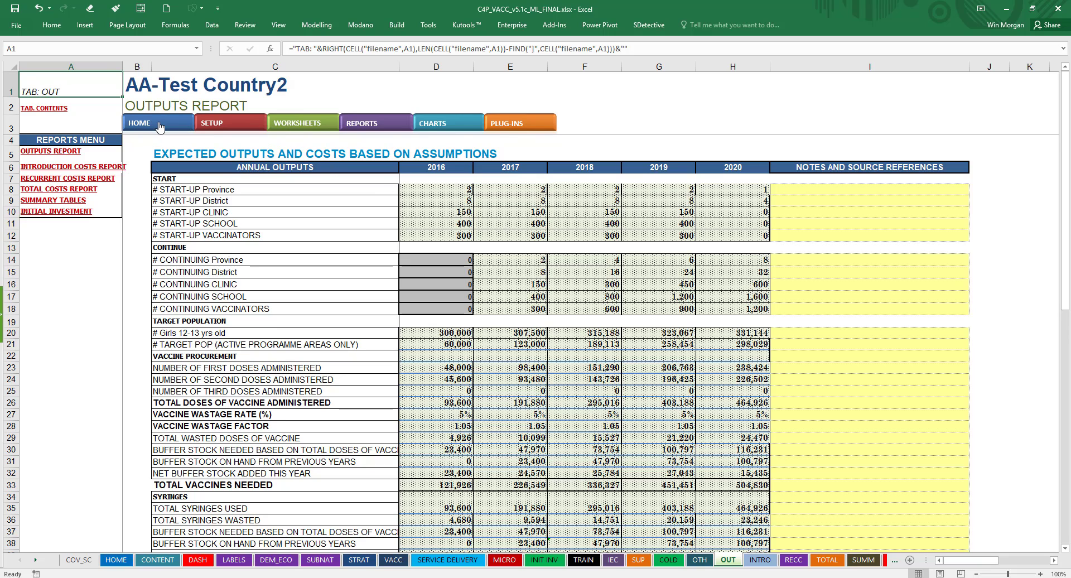
From HOME, preview the Introduction Costs Report, then scroll the target population estimator plug-in
{"action": "left_click", "coordinate": [157, 123]}
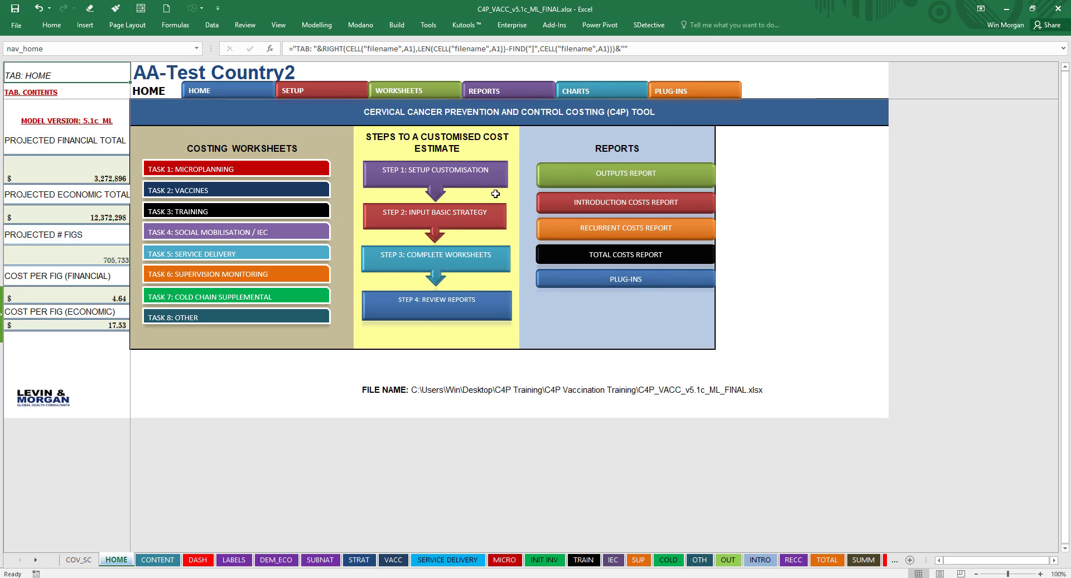
{"action": "mouse_move", "coordinate": [698, 156]}
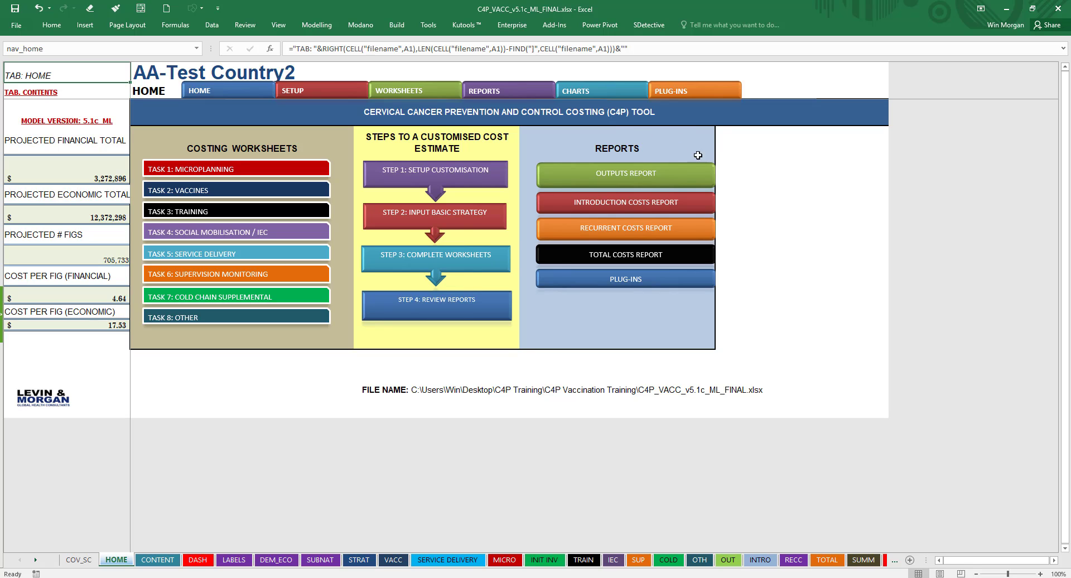
{"action": "mouse_move", "coordinate": [631, 140]}
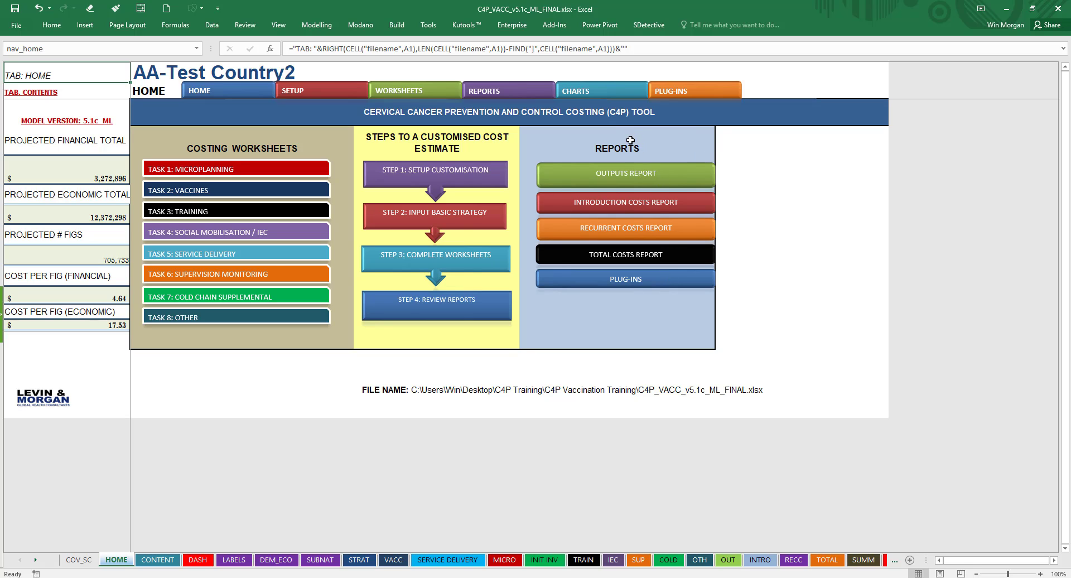
{"action": "mouse_move", "coordinate": [648, 274]}
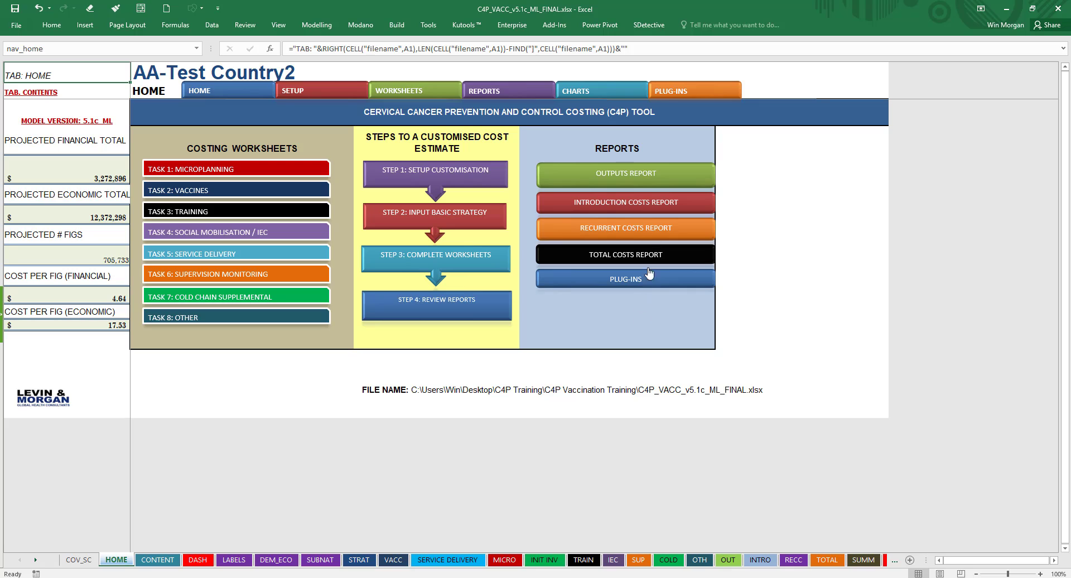
{"action": "left_click", "coordinate": [624, 173]}
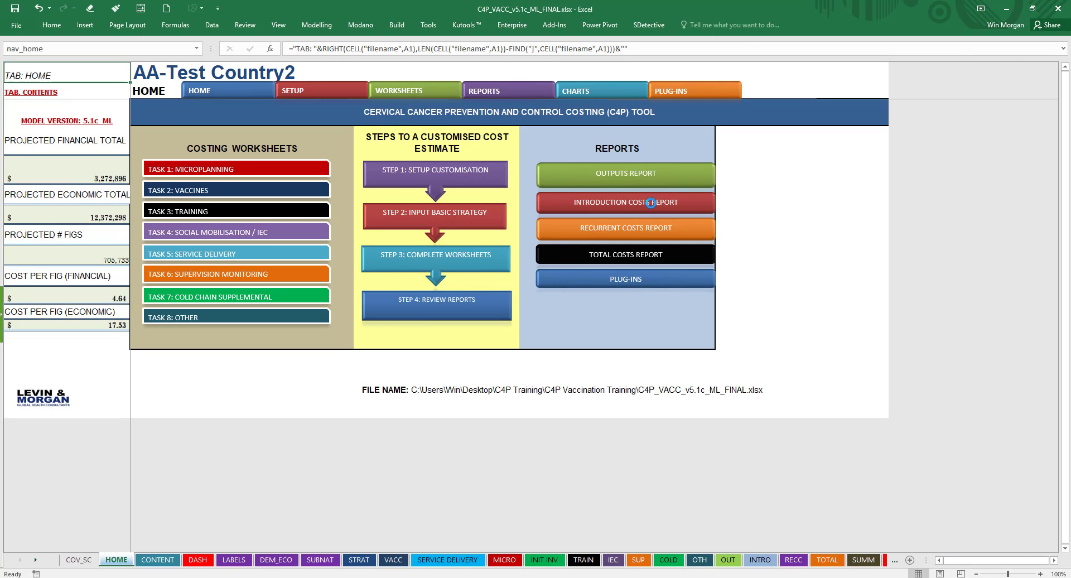
{"action": "left_click", "coordinate": [624, 202]}
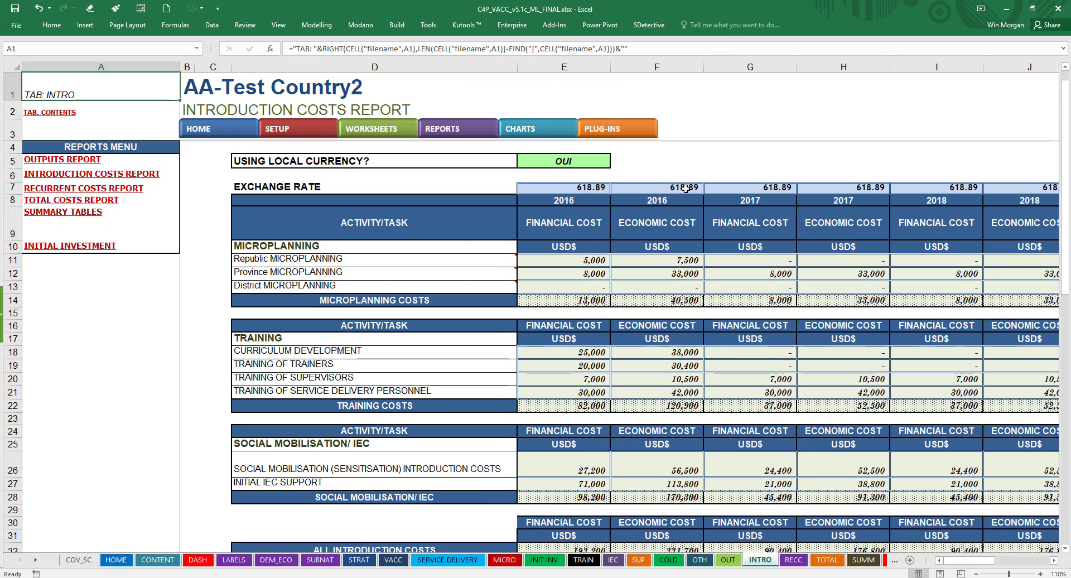
{"action": "left_click", "coordinate": [115, 559]}
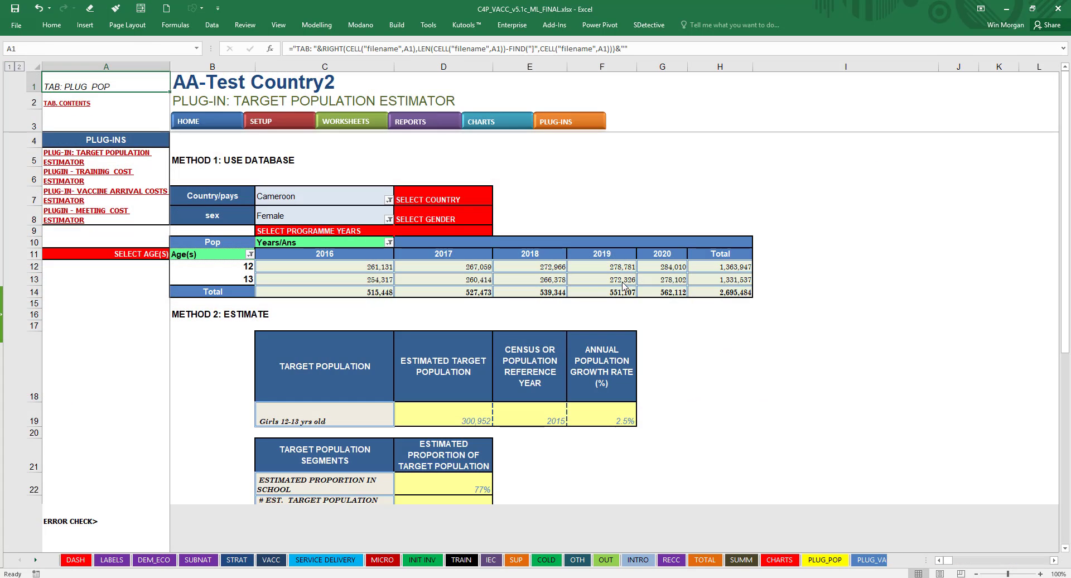
{"action": "scroll", "scroll_direction": "down", "scroll_amount": 3}
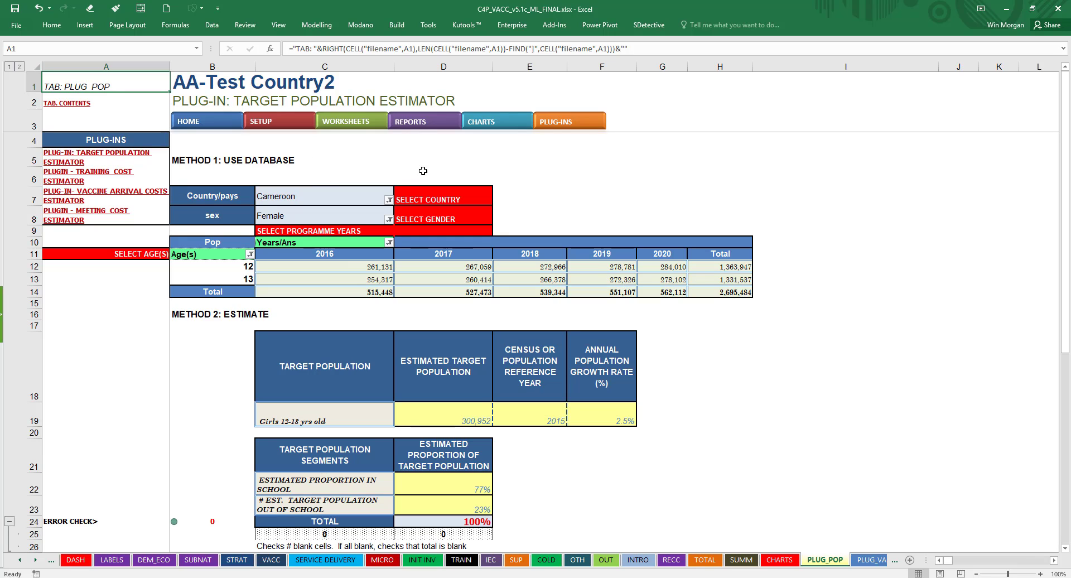
{"action": "mouse_move", "coordinate": [227, 178]}
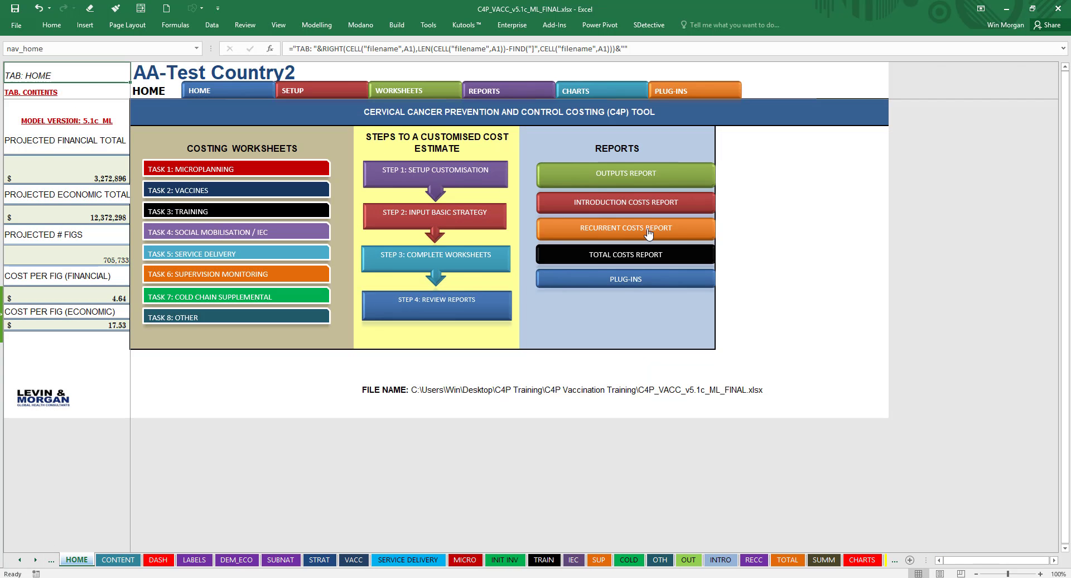
{"action": "mouse_move", "coordinate": [838, 245]}
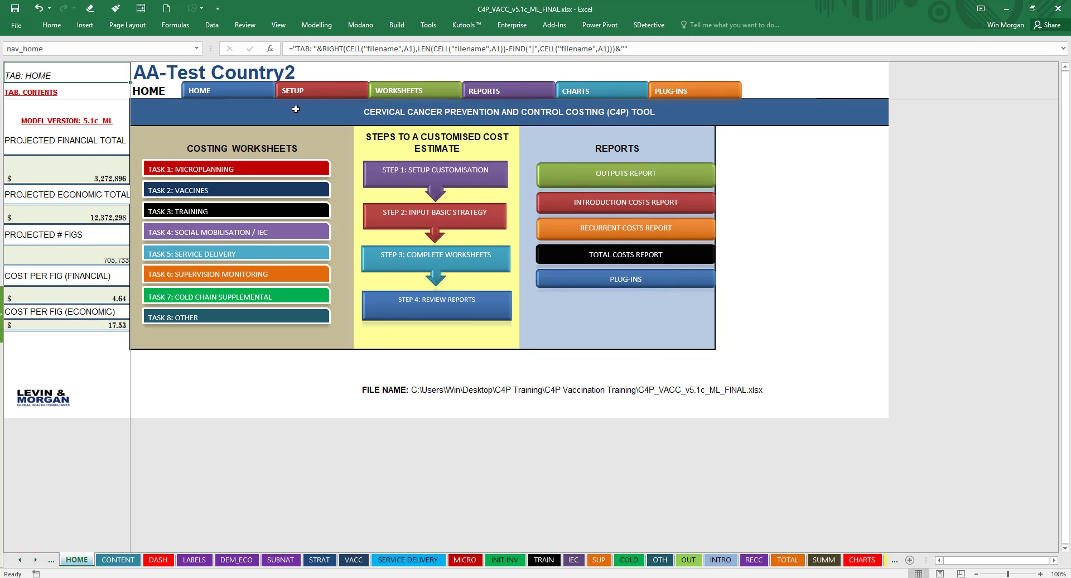
{"action": "mouse_move", "coordinate": [681, 92]}
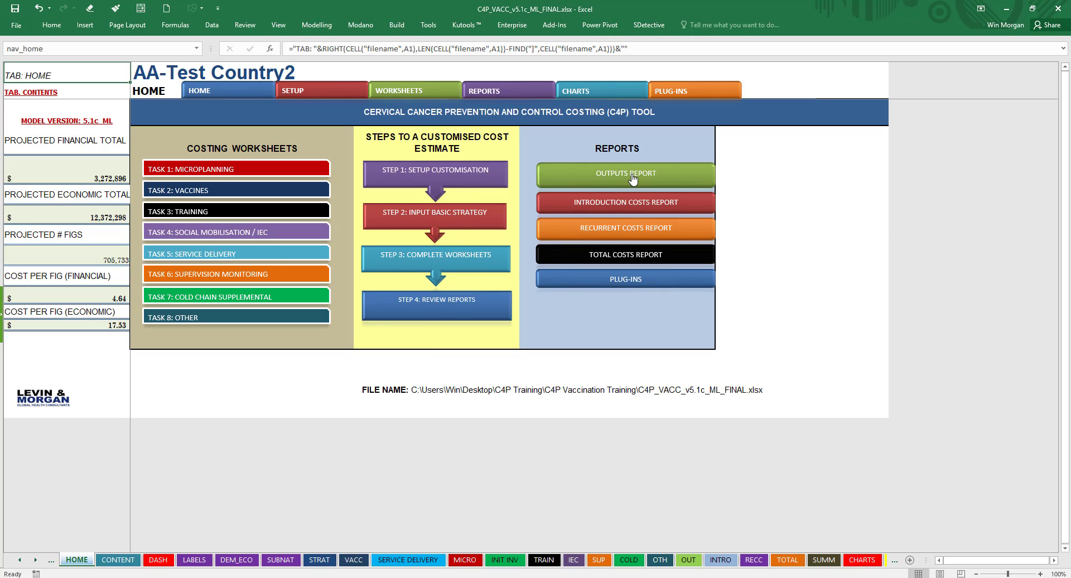
{"action": "mouse_move", "coordinate": [775, 288]}
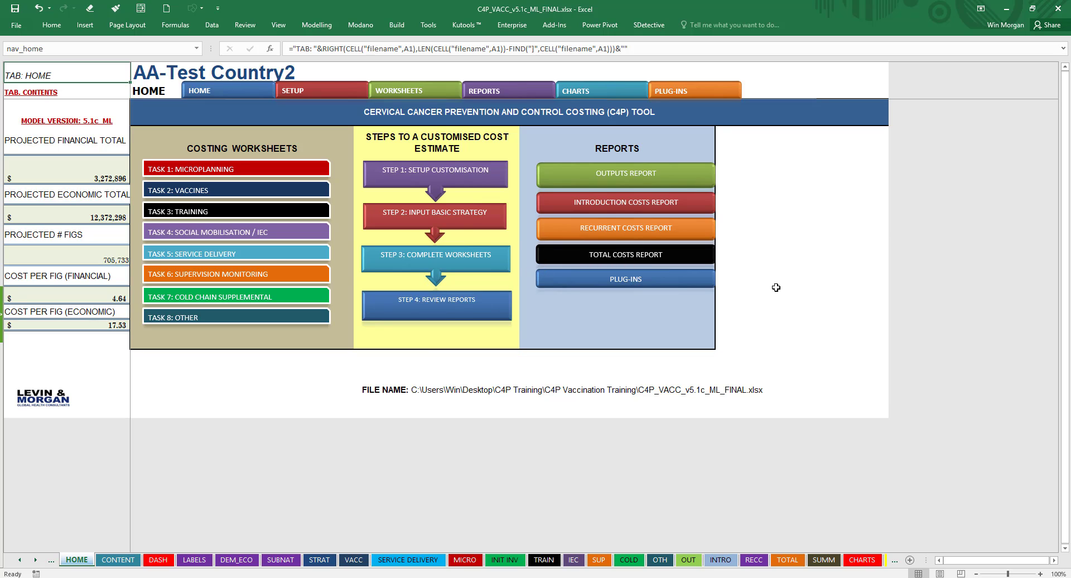
{"action": "mouse_move", "coordinate": [789, 287]}
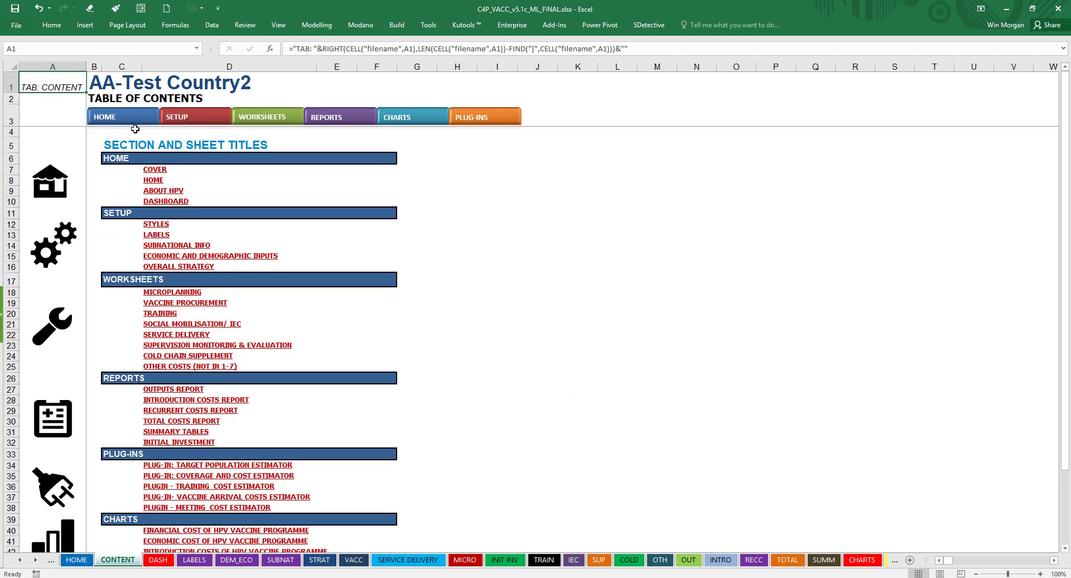
Scroll the HOME sheet, then follow the TAB. CONTENTS link to the section and sheet list
{"action": "scroll", "scroll_direction": "down", "scroll_amount": 3}
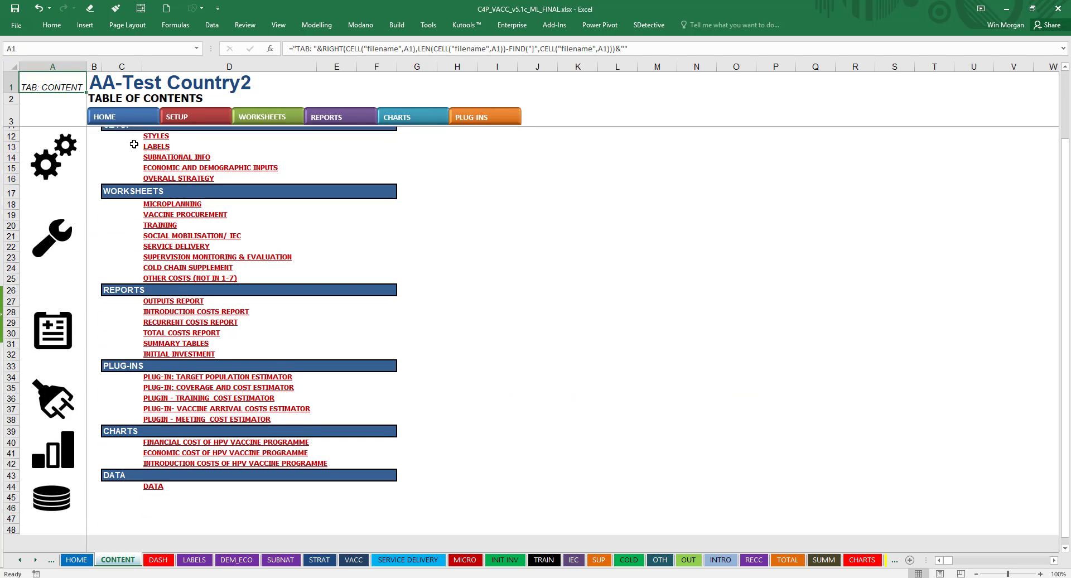
{"action": "scroll", "scroll_direction": "up", "scroll_amount": 3}
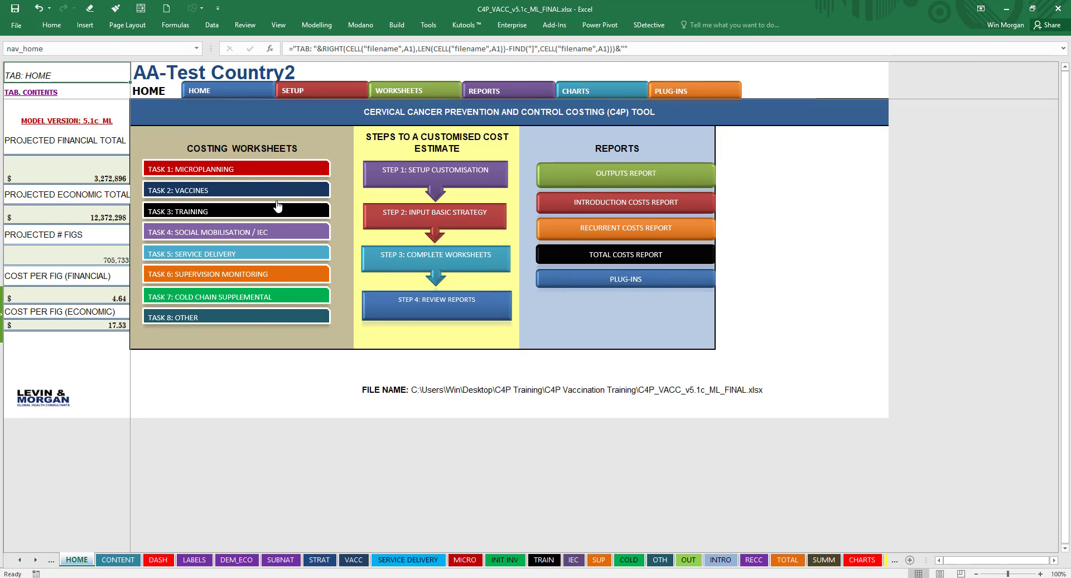
{"action": "mouse_move", "coordinate": [31, 100]}
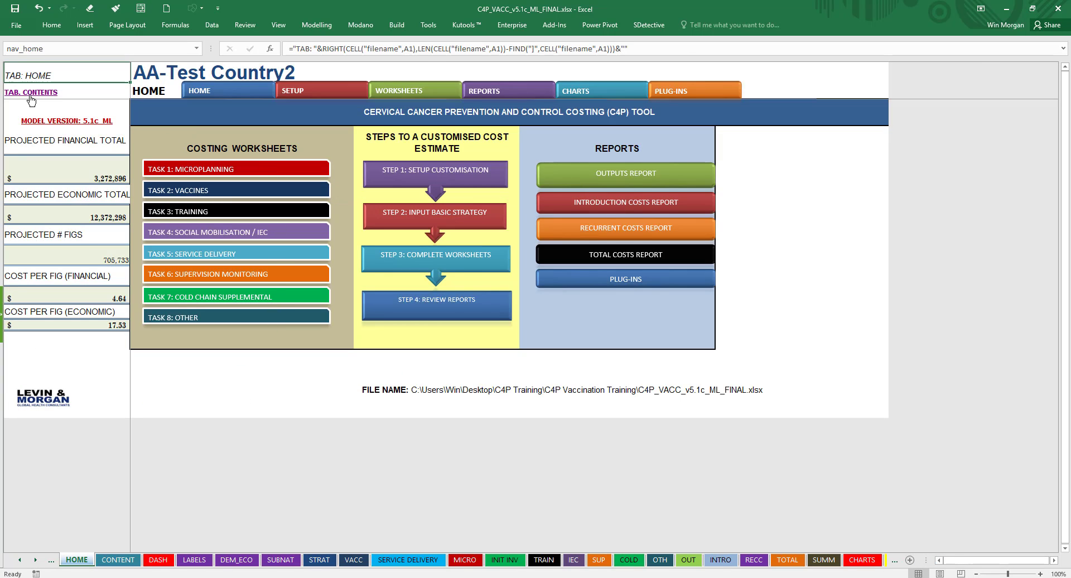
{"action": "left_click", "coordinate": [30, 92]}
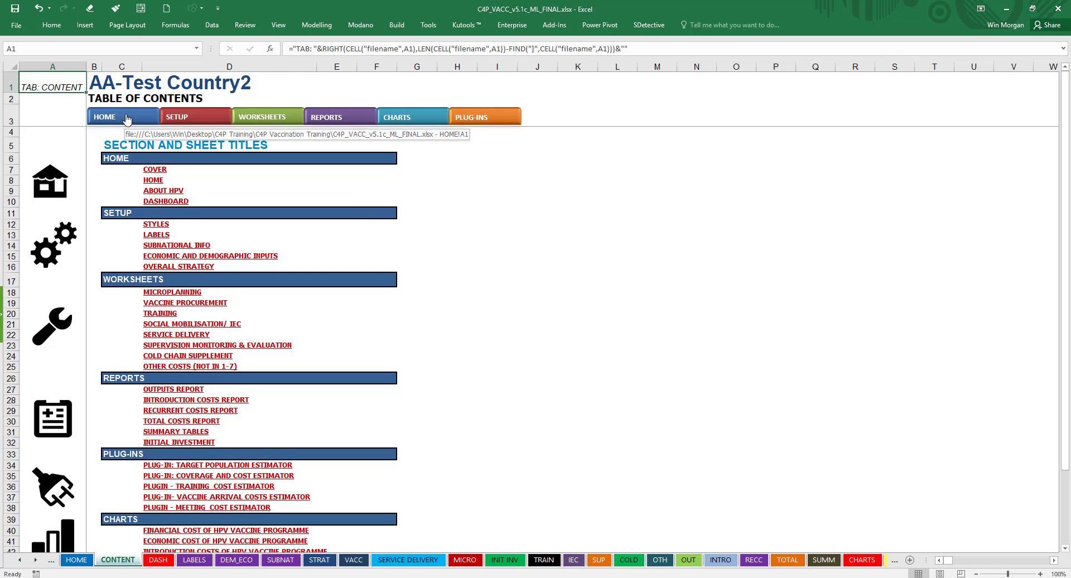
Use the CONTENT sheet's HOME button to return to the C4P home dashboard
{"action": "left_click", "coordinate": [104, 116]}
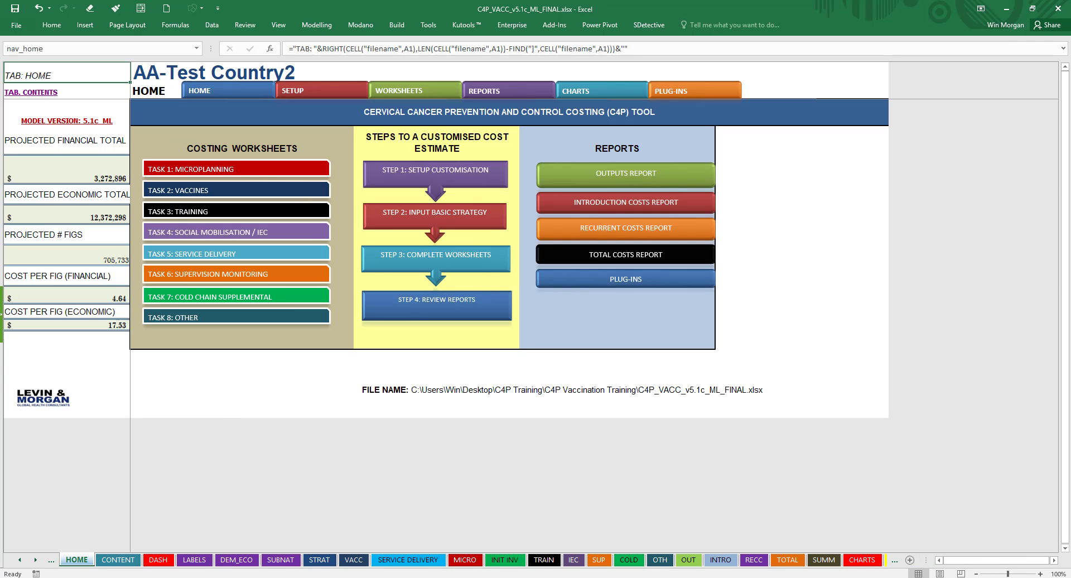
{"action": "mouse_move", "coordinate": [638, 545]}
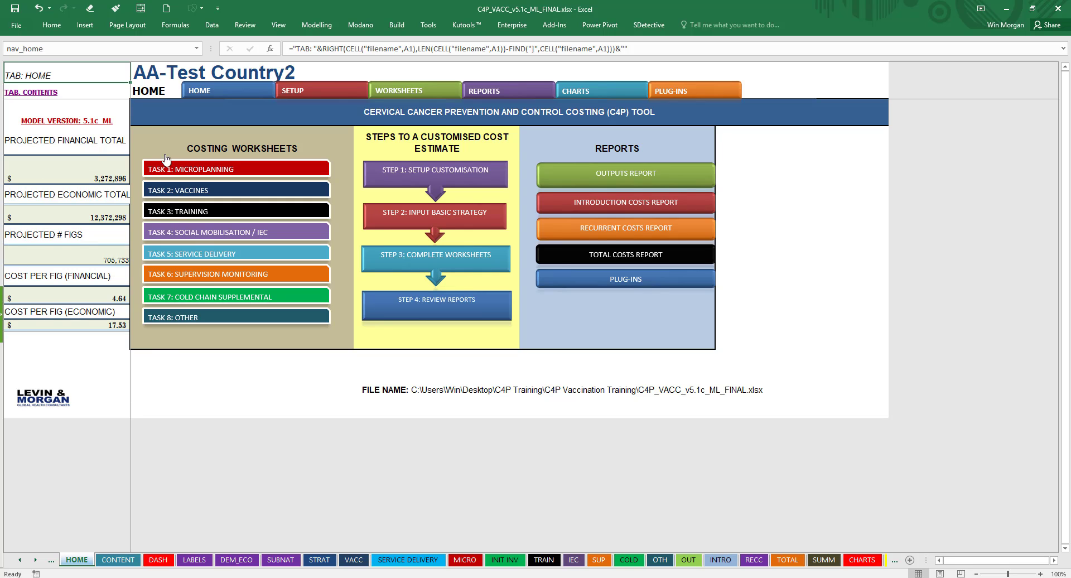
{"action": "mouse_move", "coordinate": [130, 66]}
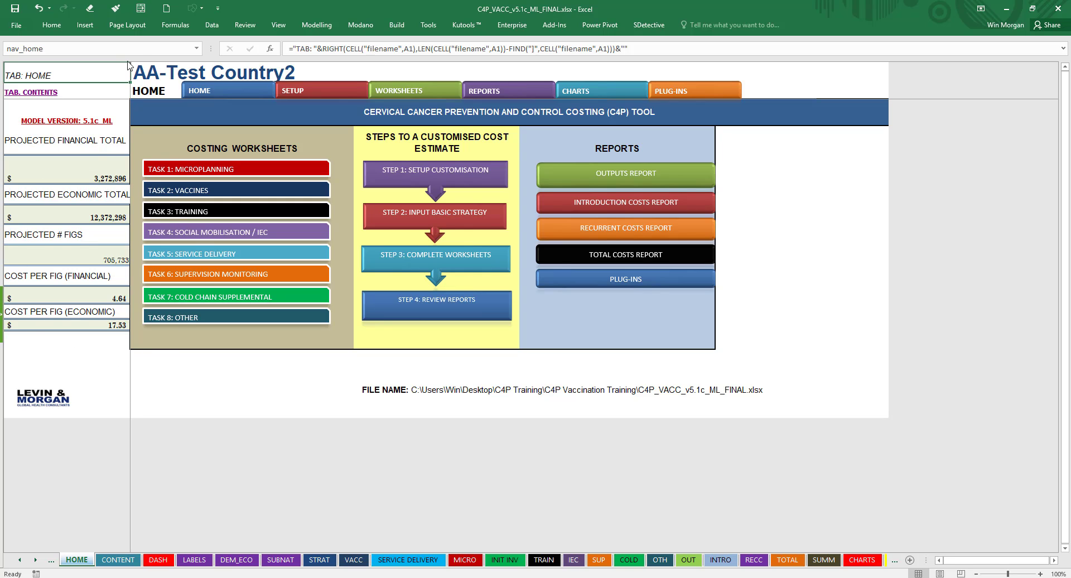